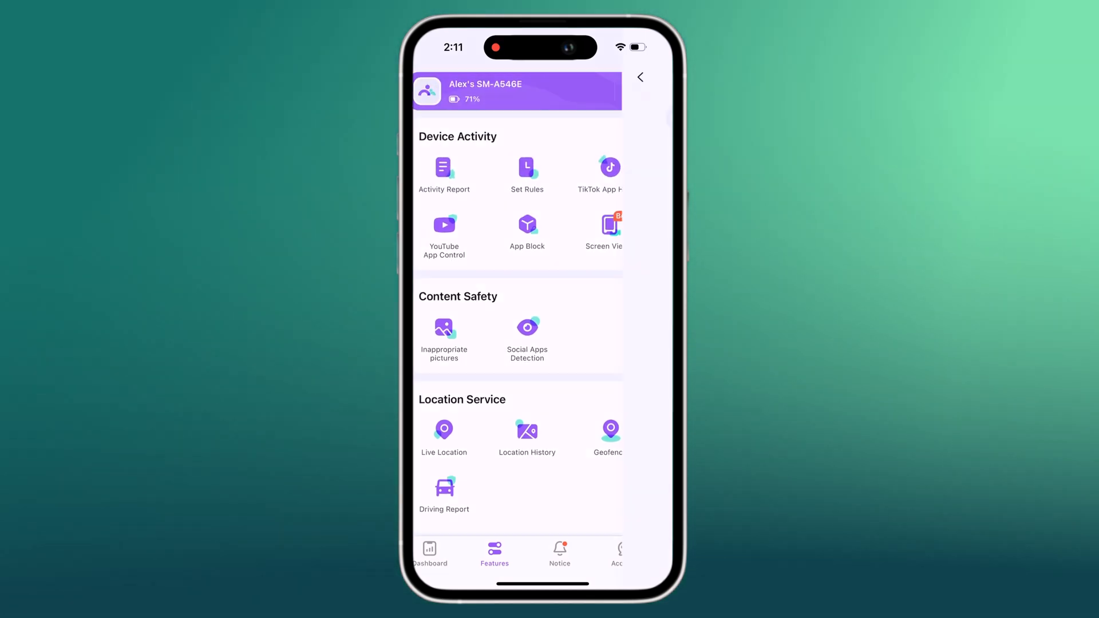
# Preview Activity Report and Set Rules, then switch to FamiSafe's App Store listing.
pyautogui.click(443, 168)
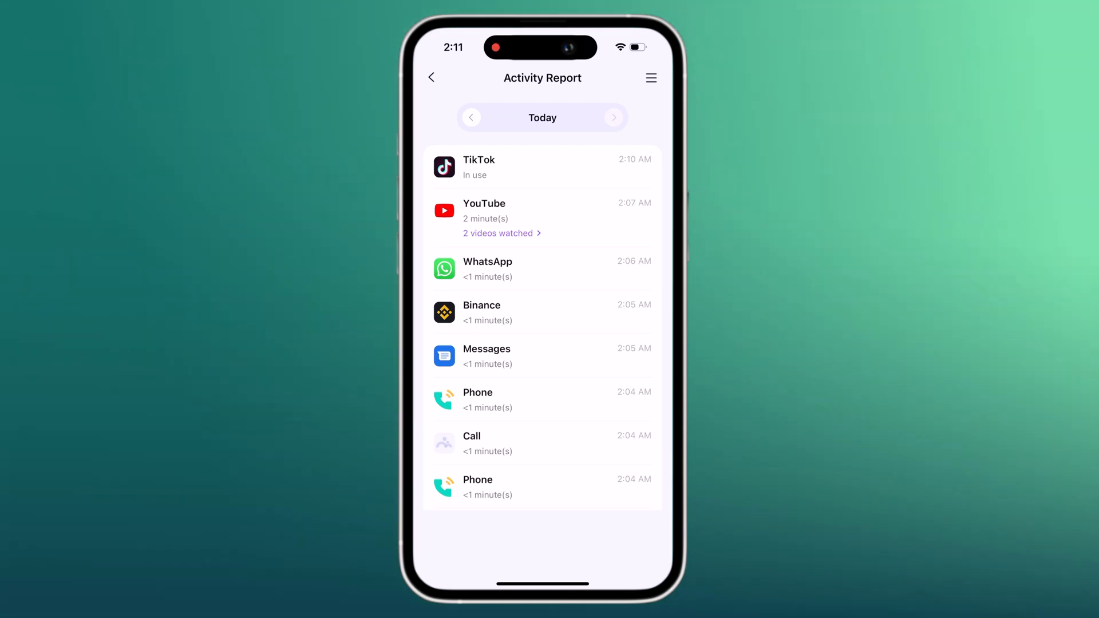
pyautogui.click(431, 78)
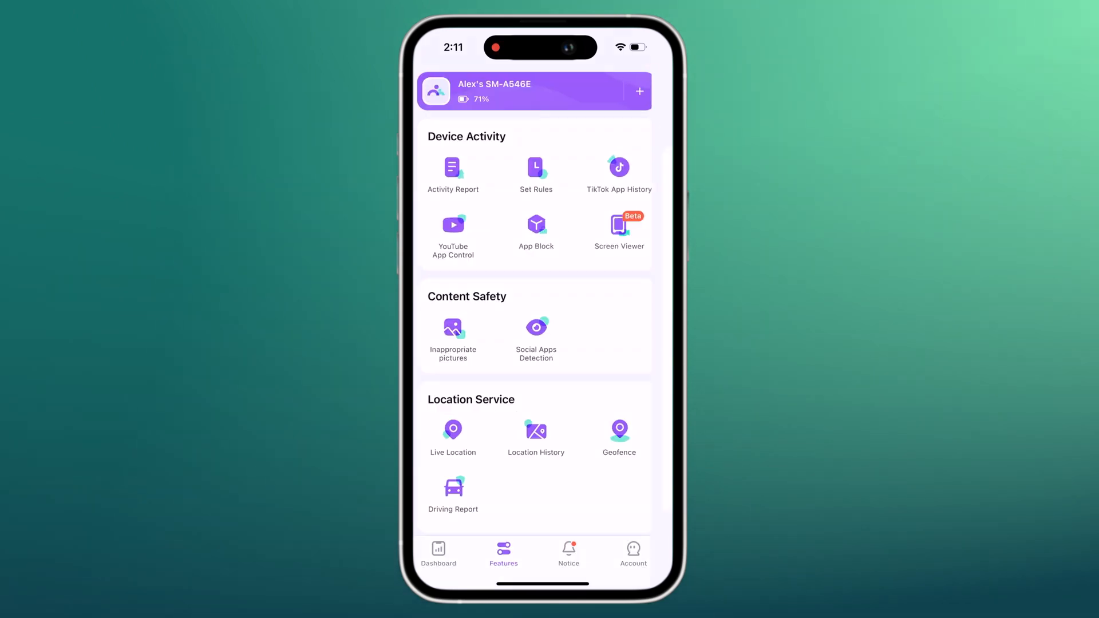
pyautogui.click(536, 167)
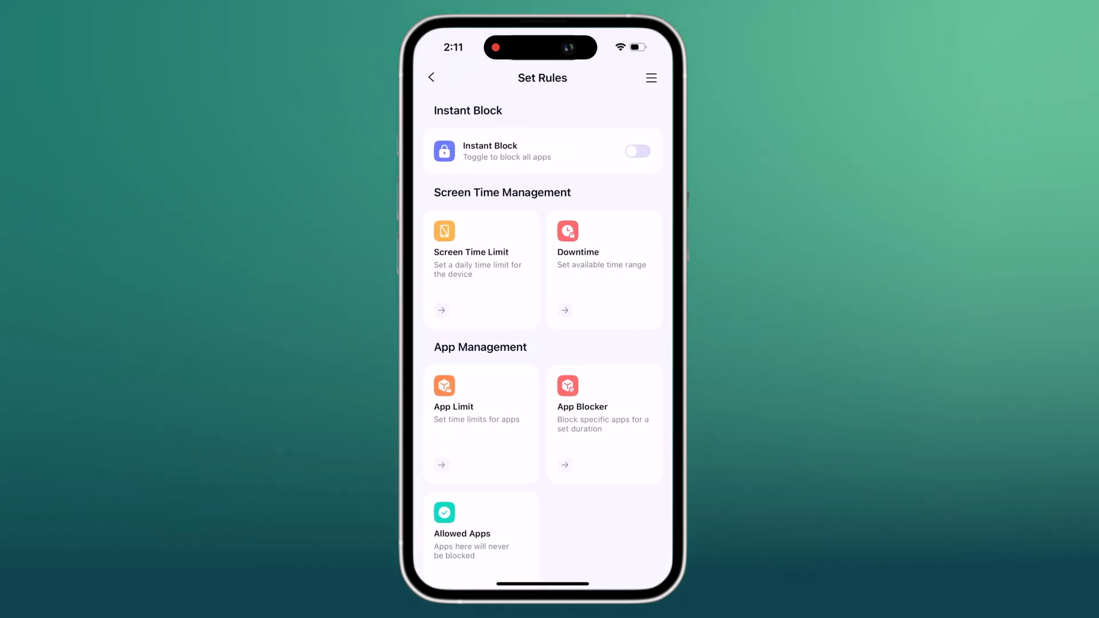
pyautogui.click(430, 78)
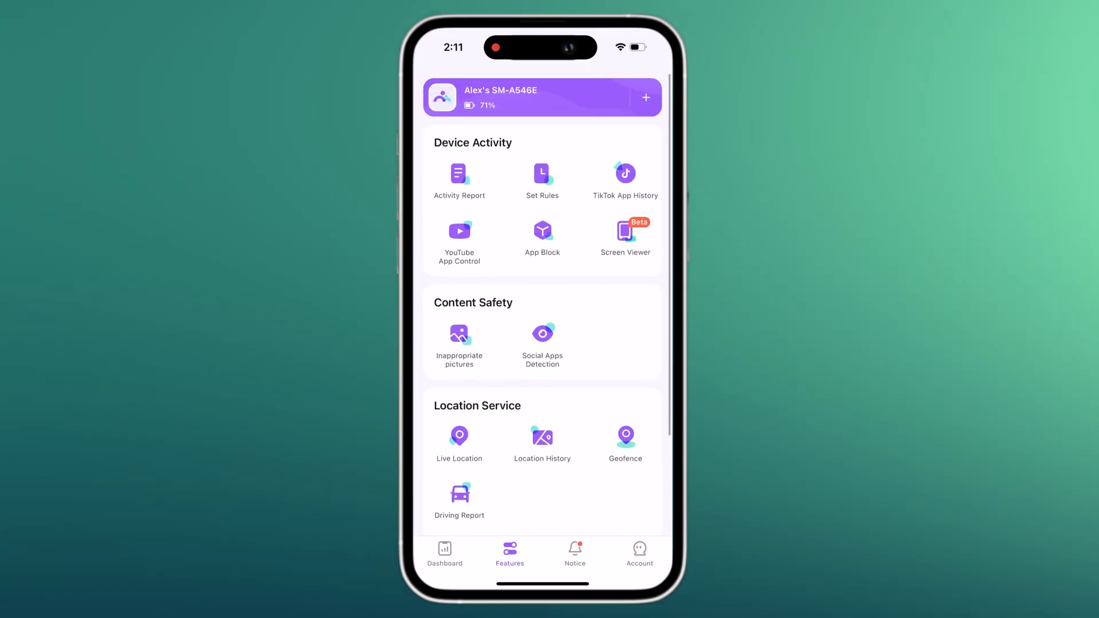
pyautogui.click(458, 174)
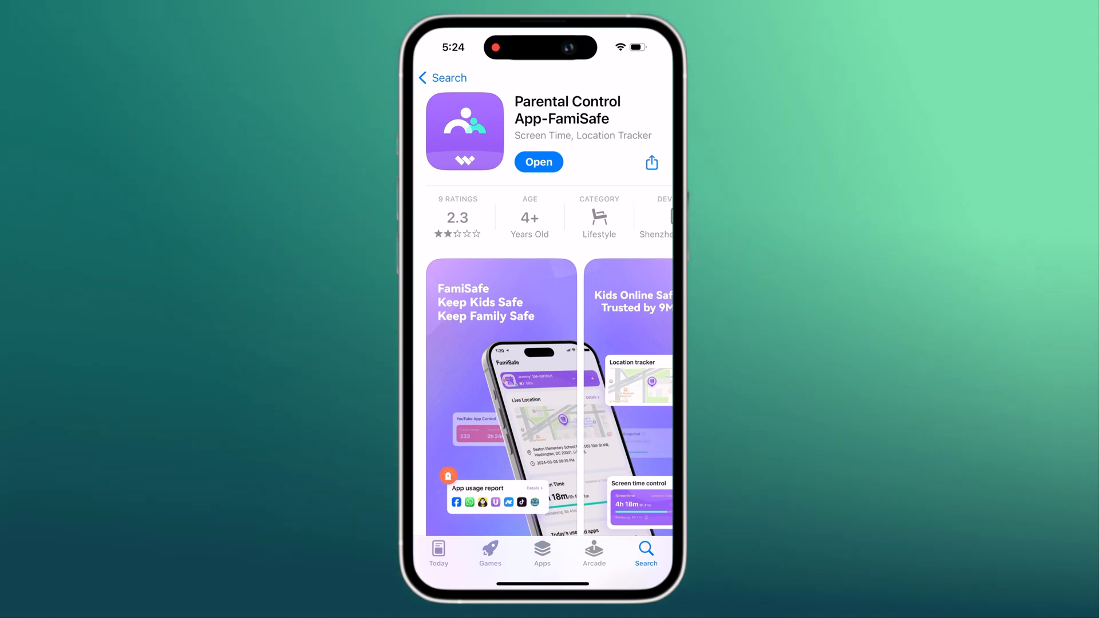
# Launch FamiSafe from the store and sign in with the existing Wondershare account.
pyautogui.click(538, 163)
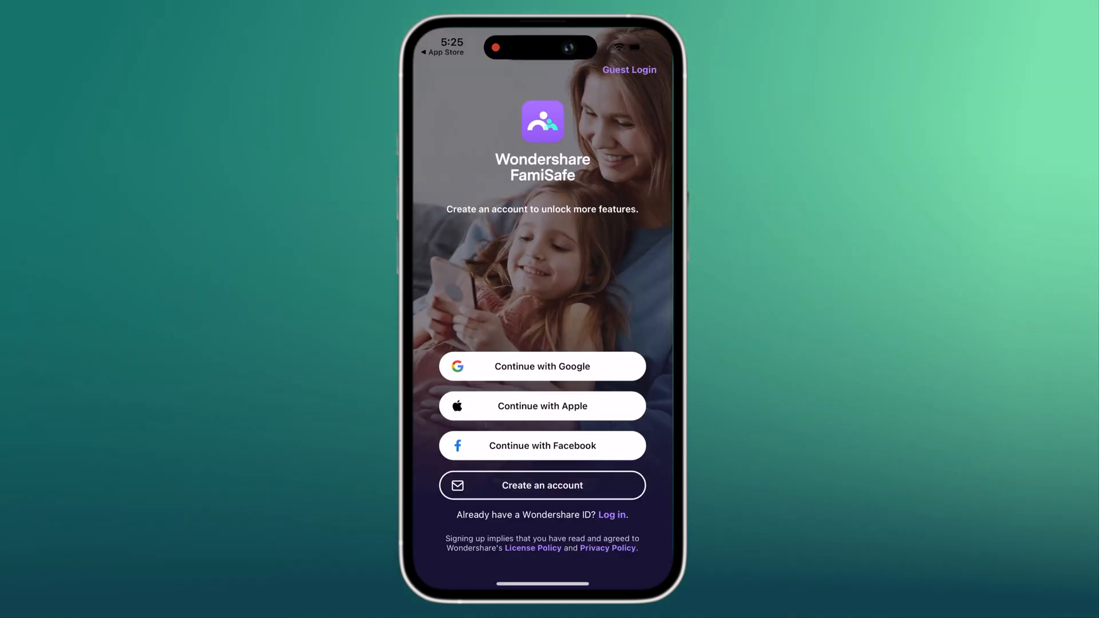
pyautogui.click(611, 516)
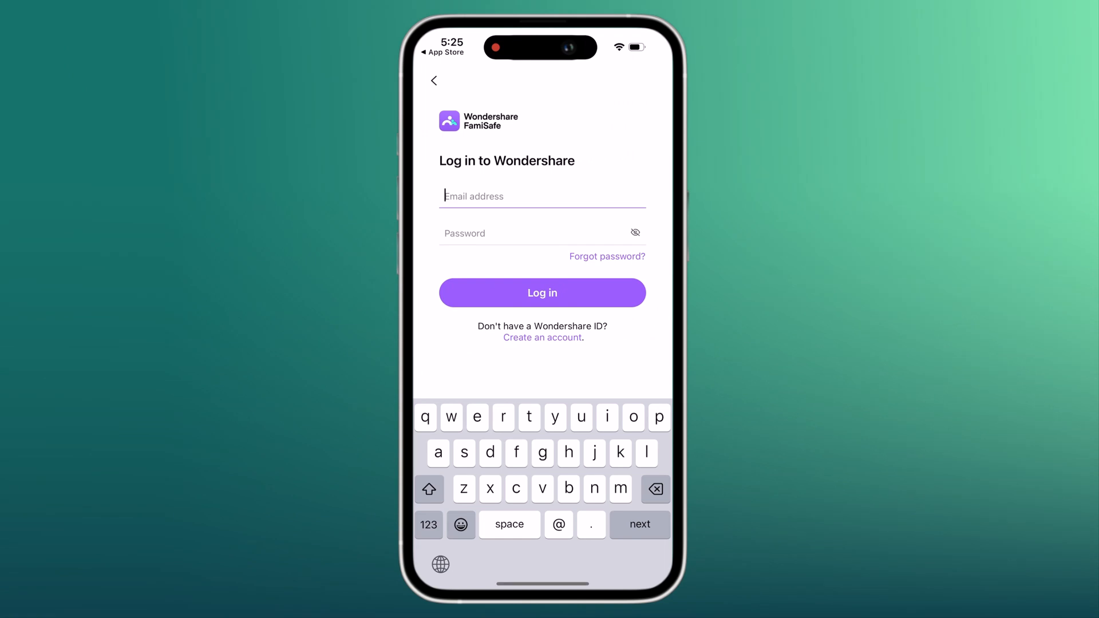
pyautogui.click(542, 293)
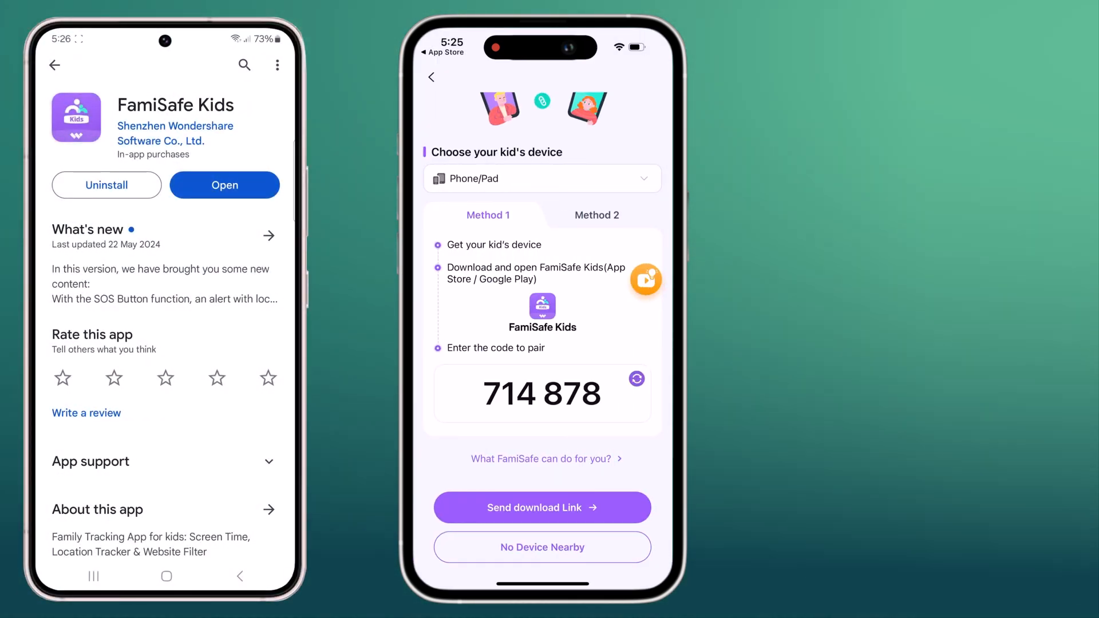
# Pair the kid's phone, allow background running, and close its completed setup.
pyautogui.click(224, 185)
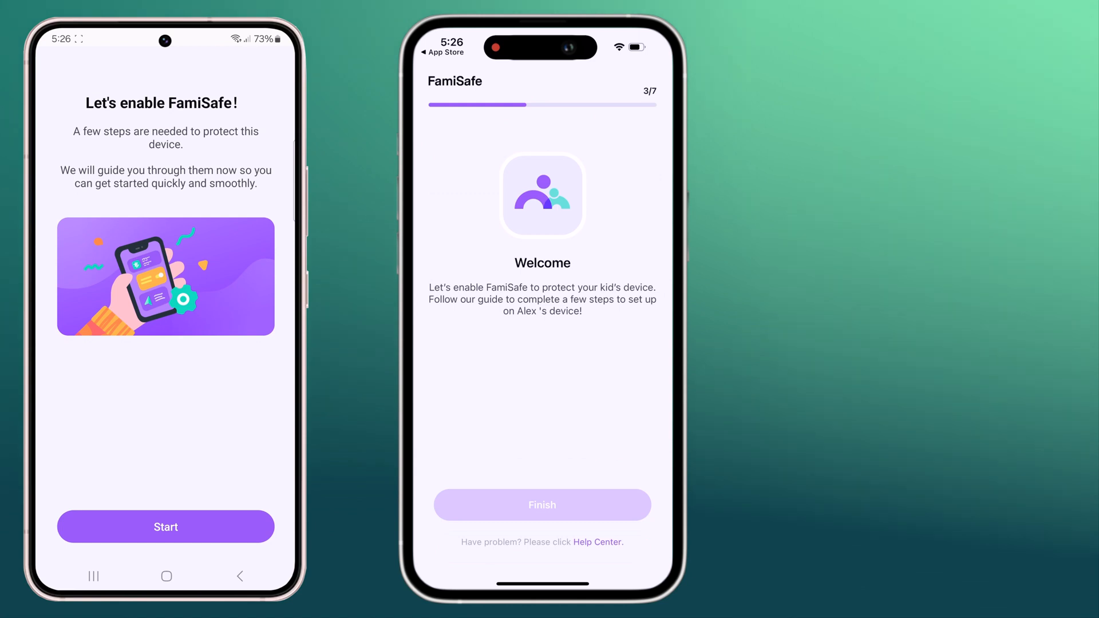
pyautogui.click(165, 526)
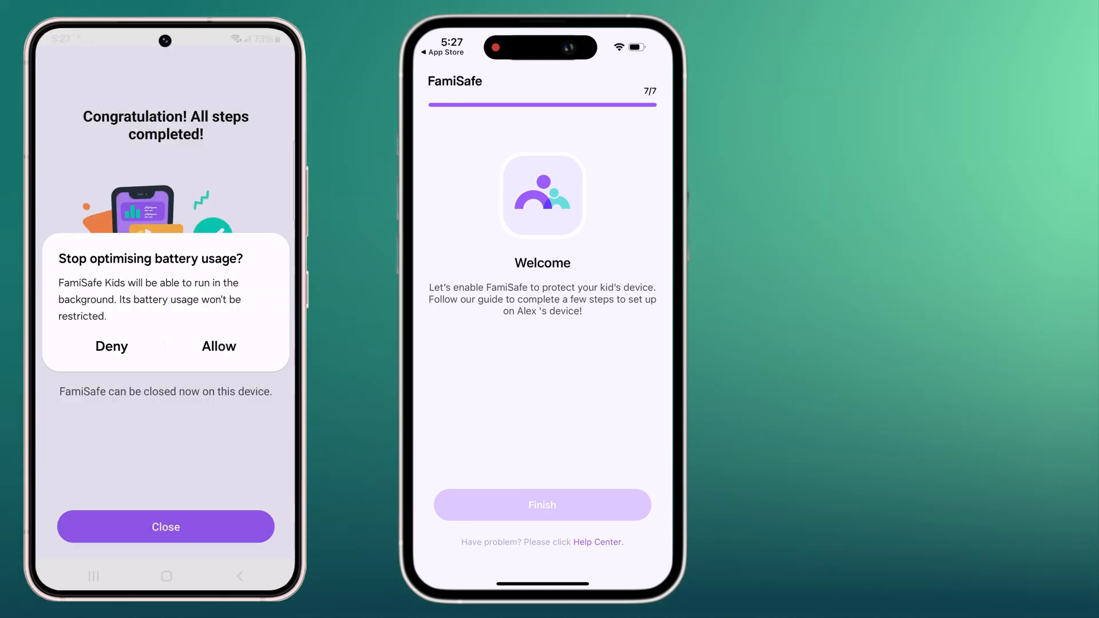
pyautogui.click(218, 345)
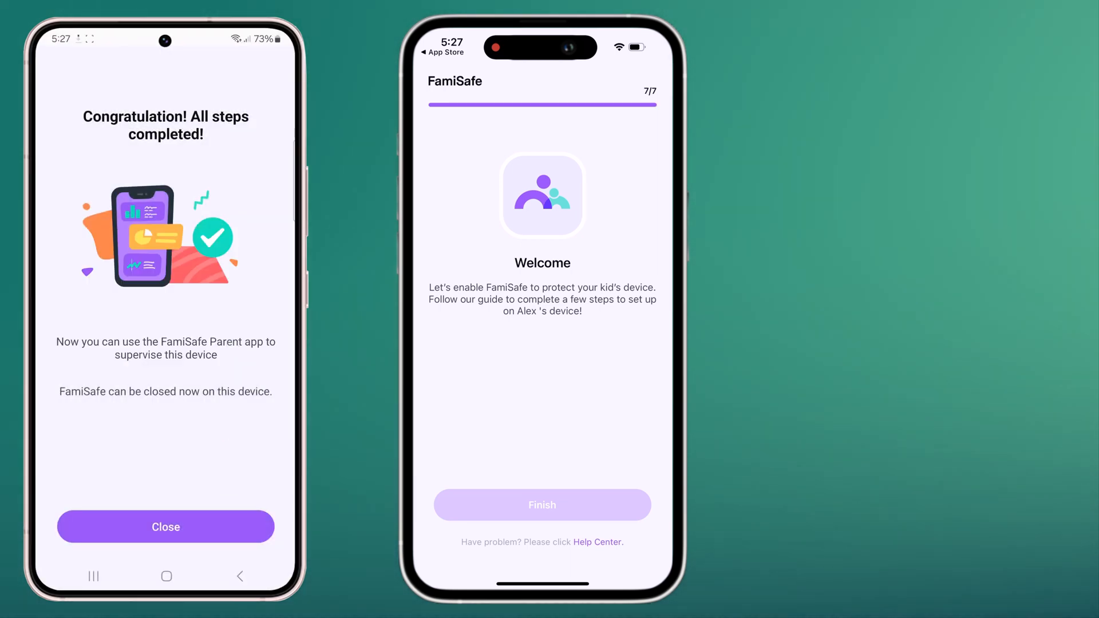
pyautogui.click(164, 527)
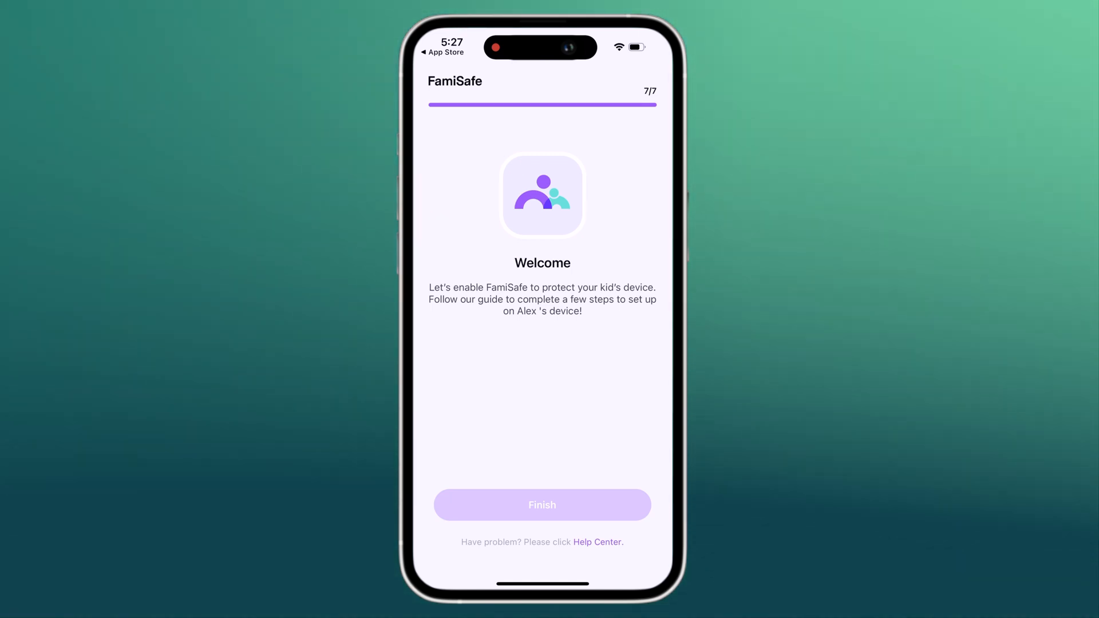
# Finish the setup wizard, review the dashboard cards, and go to the Features list.
pyautogui.click(543, 505)
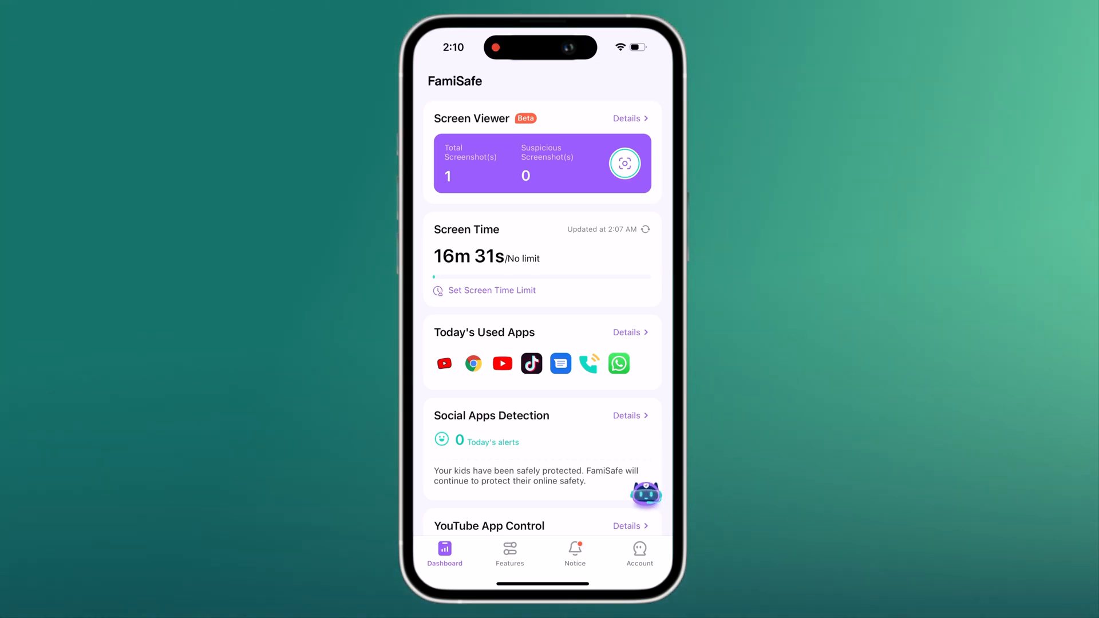
pyautogui.scroll(-3)
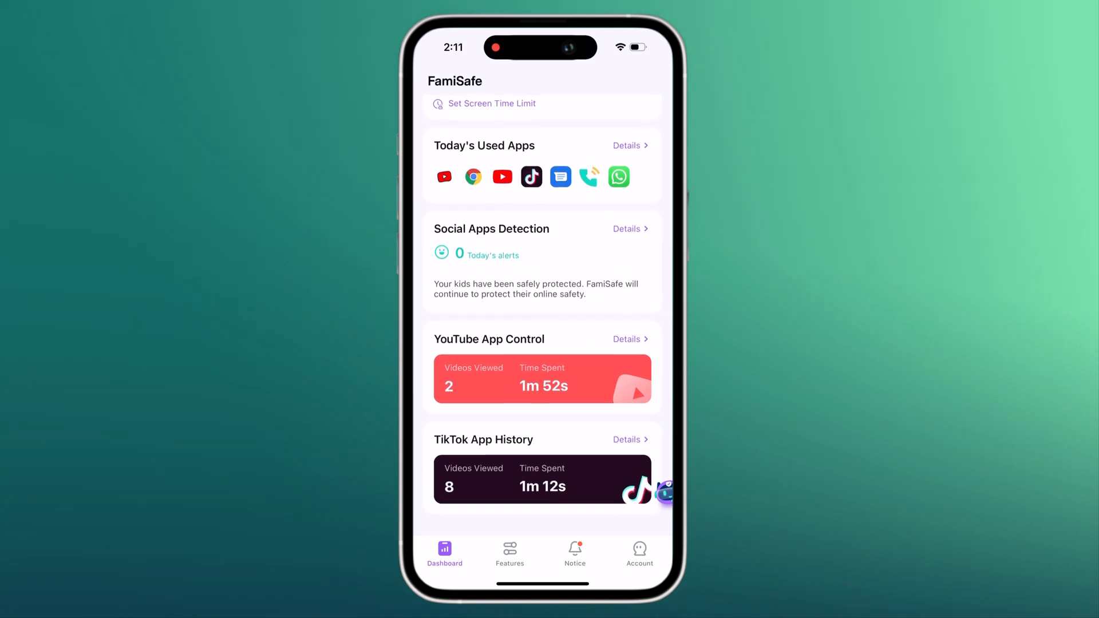
pyautogui.scroll(-3)
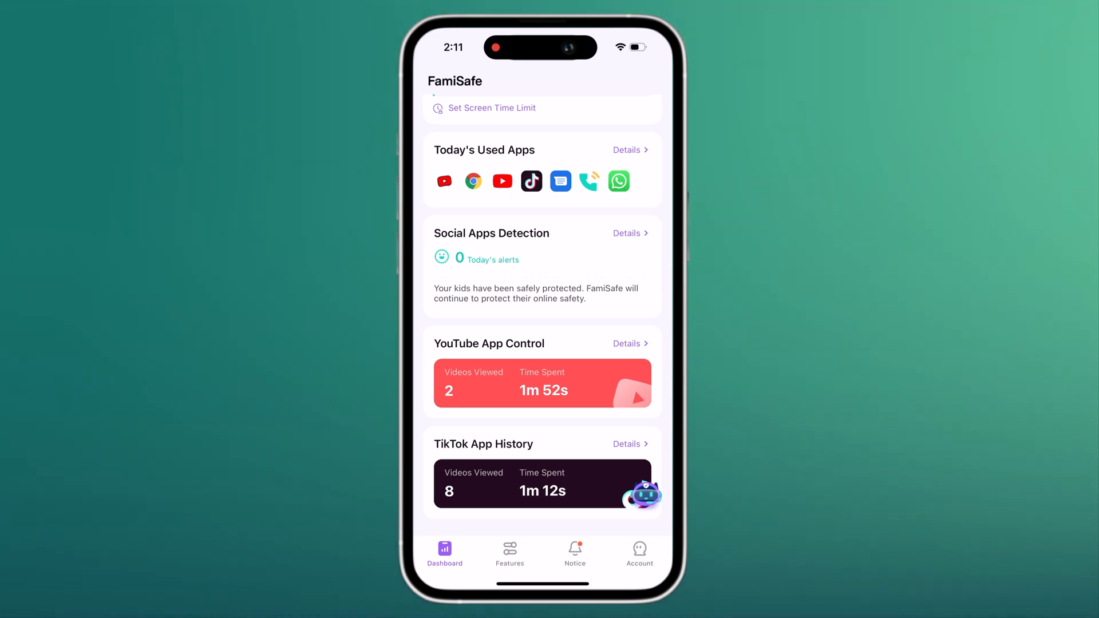
pyautogui.click(510, 553)
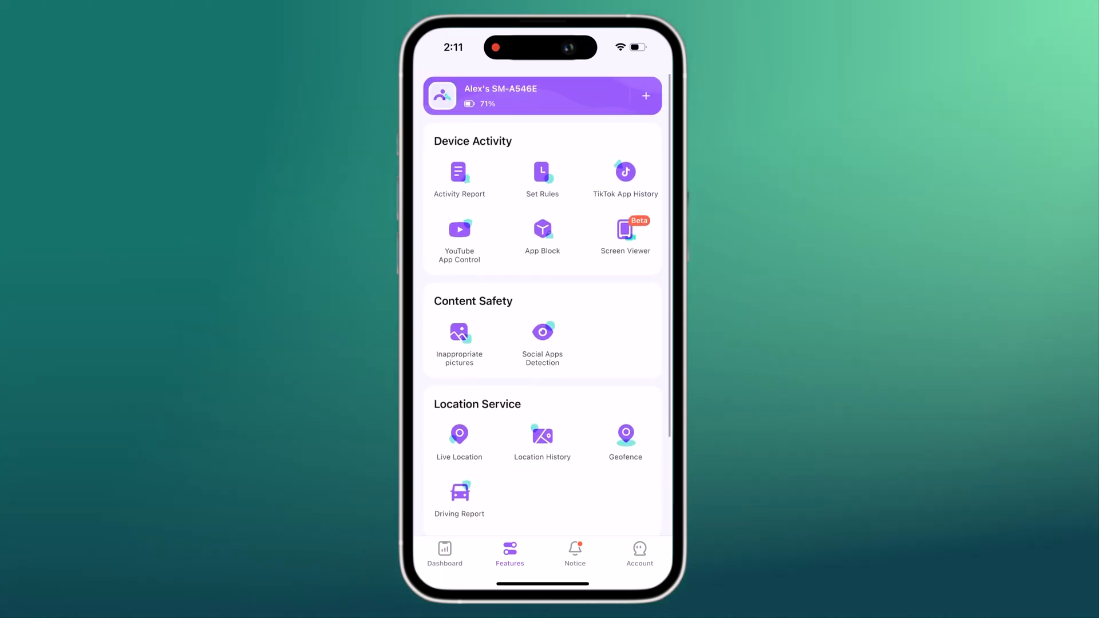
# Show the Set Rules page under Device Activity.
pyautogui.click(459, 172)
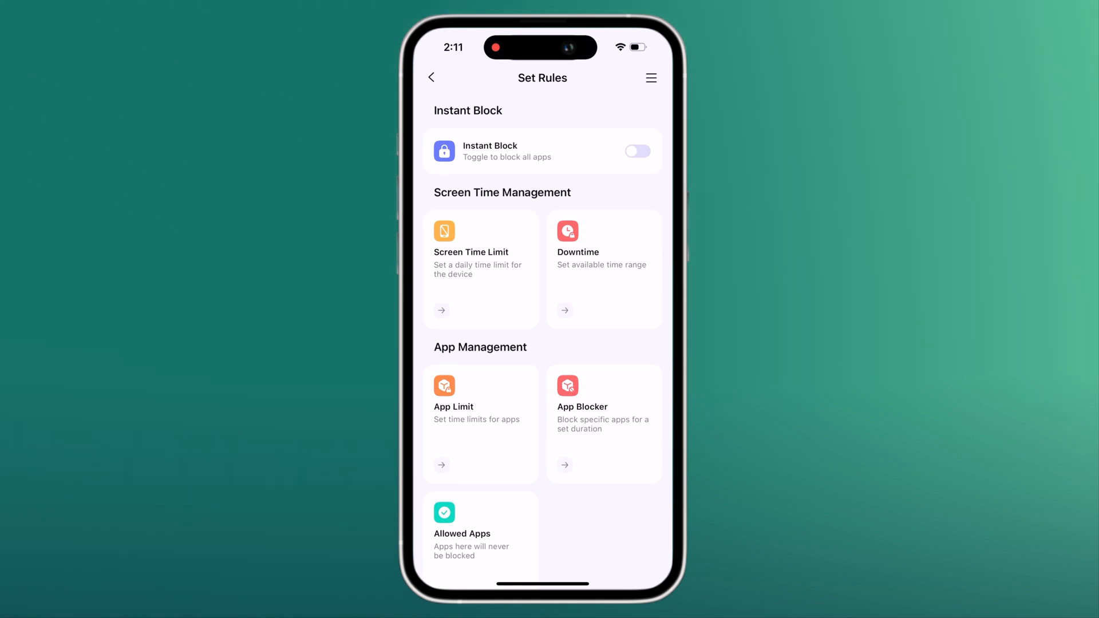
# Enable an everyday screen time limit of 0h 10m and save it.
pyautogui.click(480, 269)
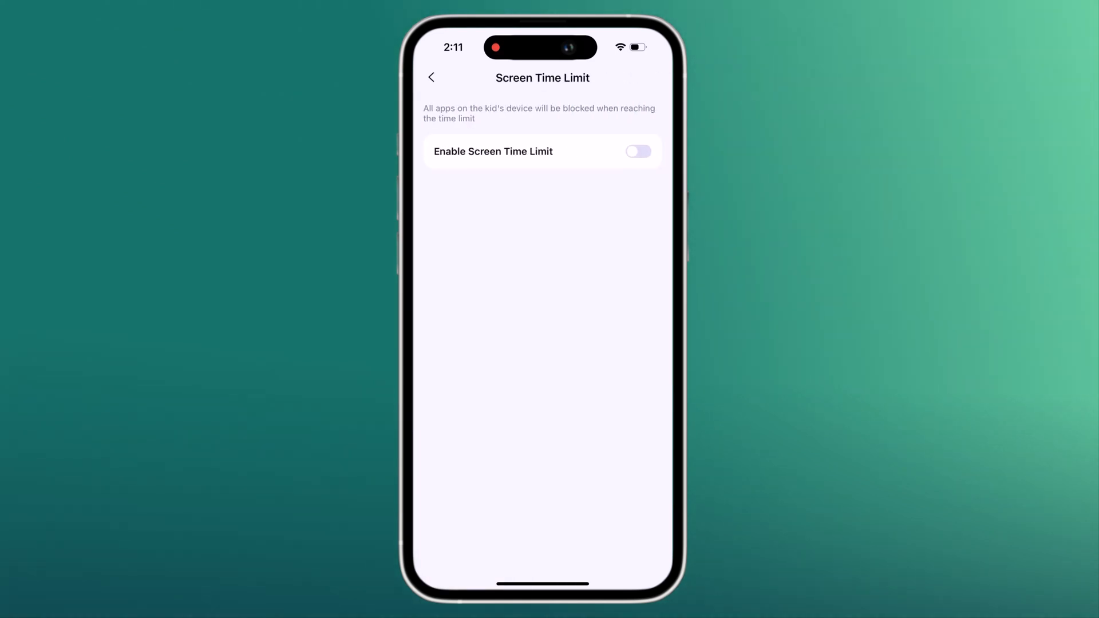
pyautogui.click(639, 151)
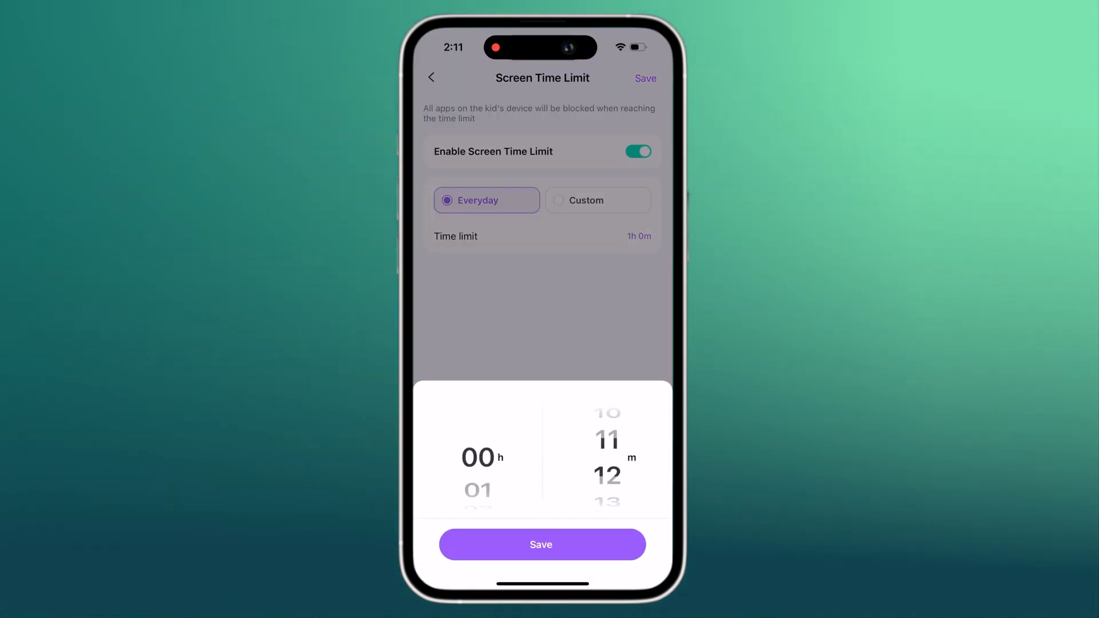
pyautogui.scroll(-3)
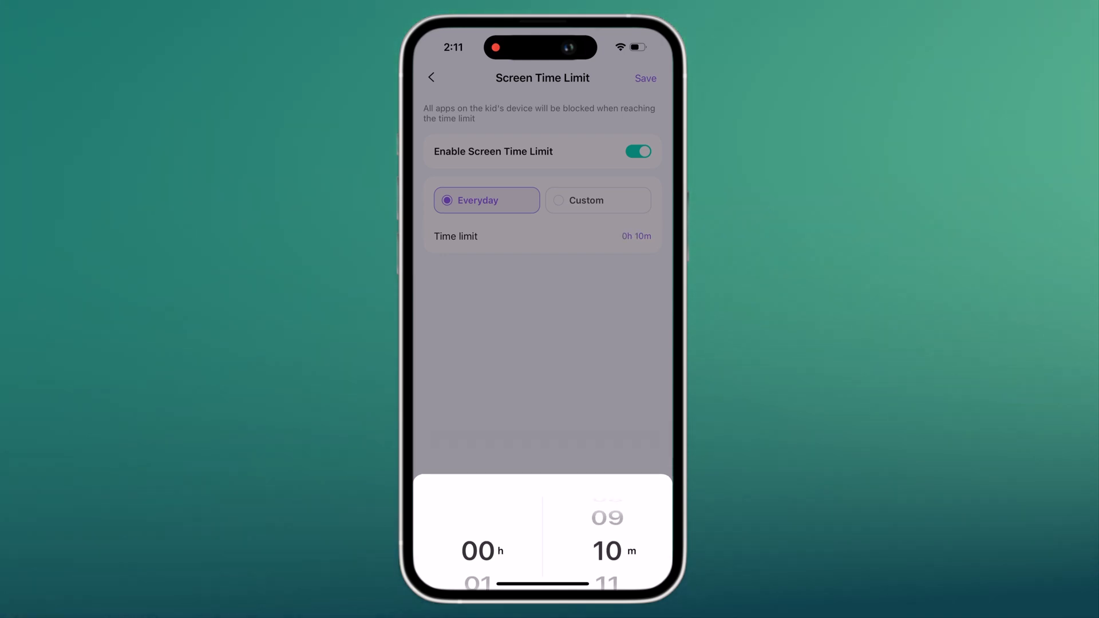
pyautogui.click(432, 78)
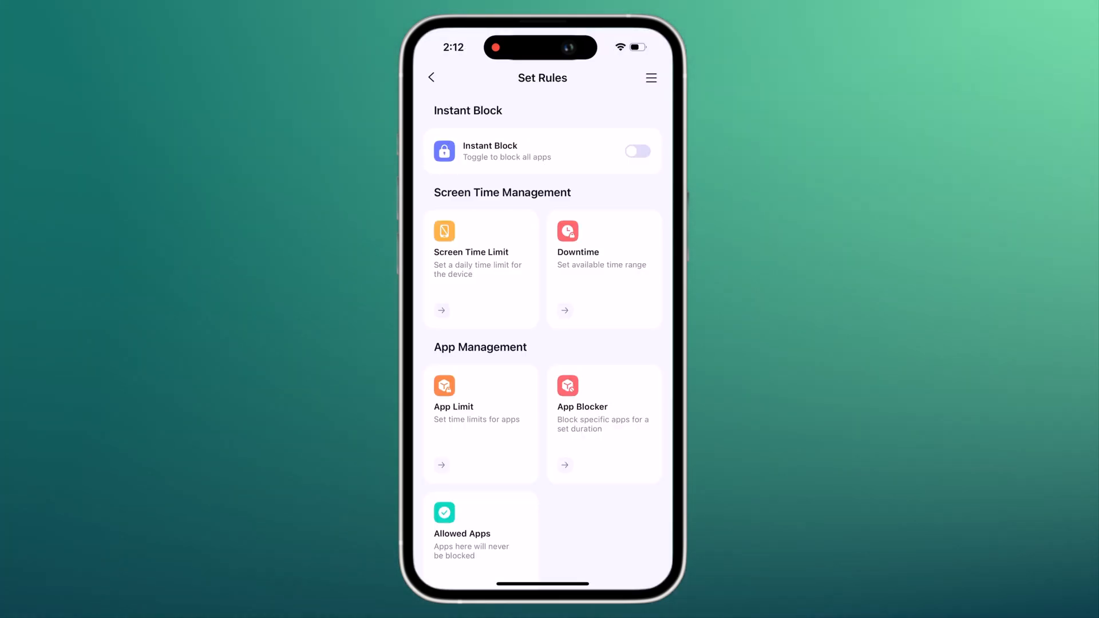
# Keep Facebook blocked in App Block and return to the features overview.
pyautogui.scroll(-3)
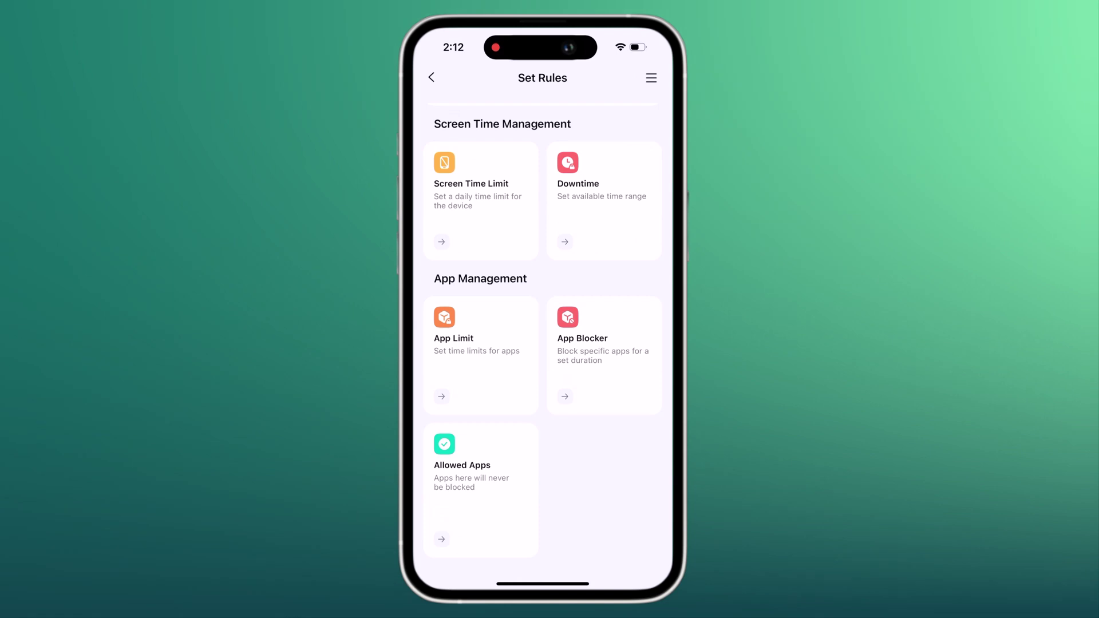
pyautogui.click(604, 354)
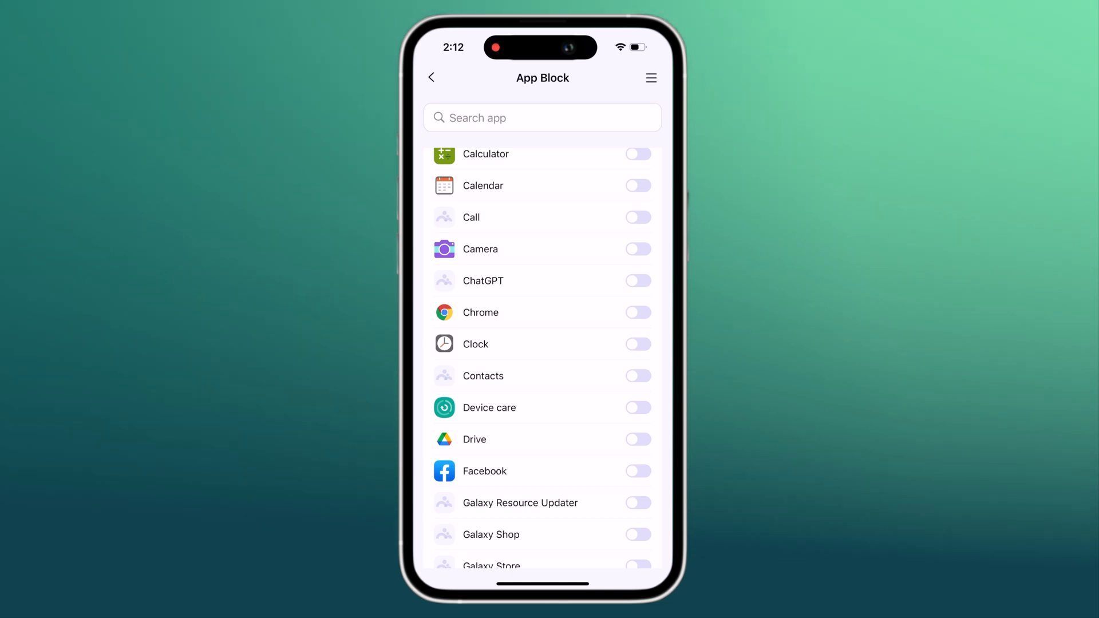
pyautogui.scroll(-3)
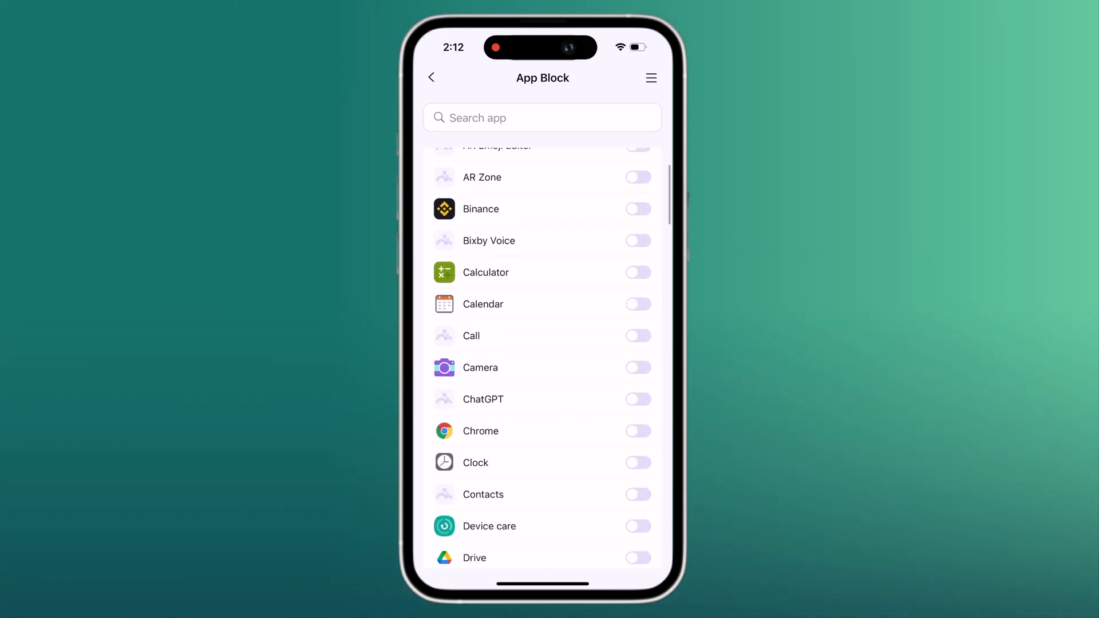
pyautogui.scroll(-3)
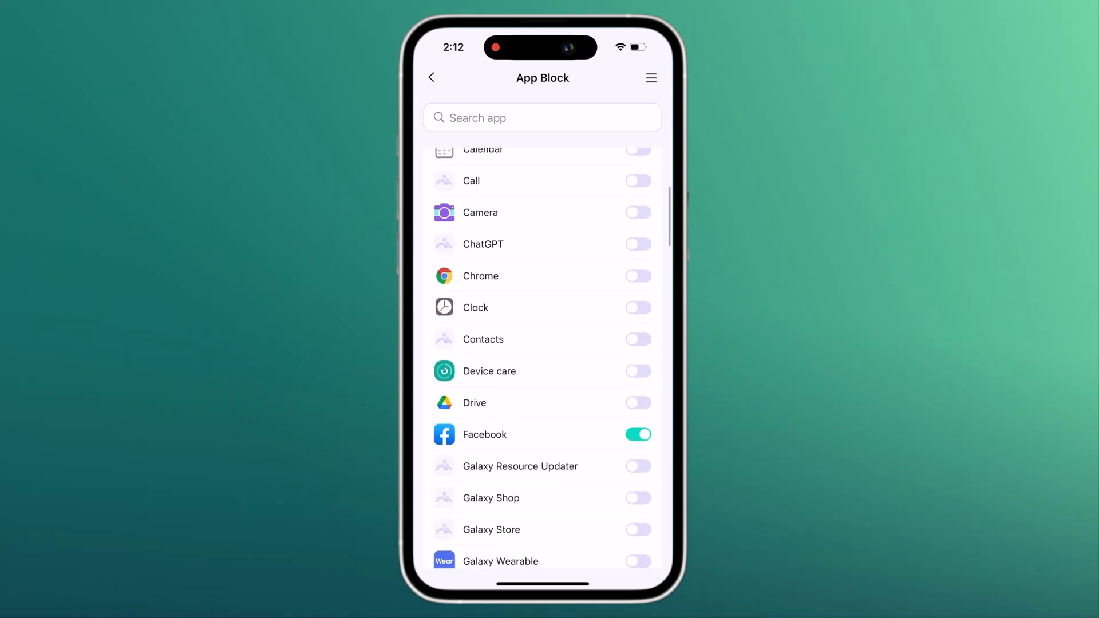
pyautogui.click(431, 78)
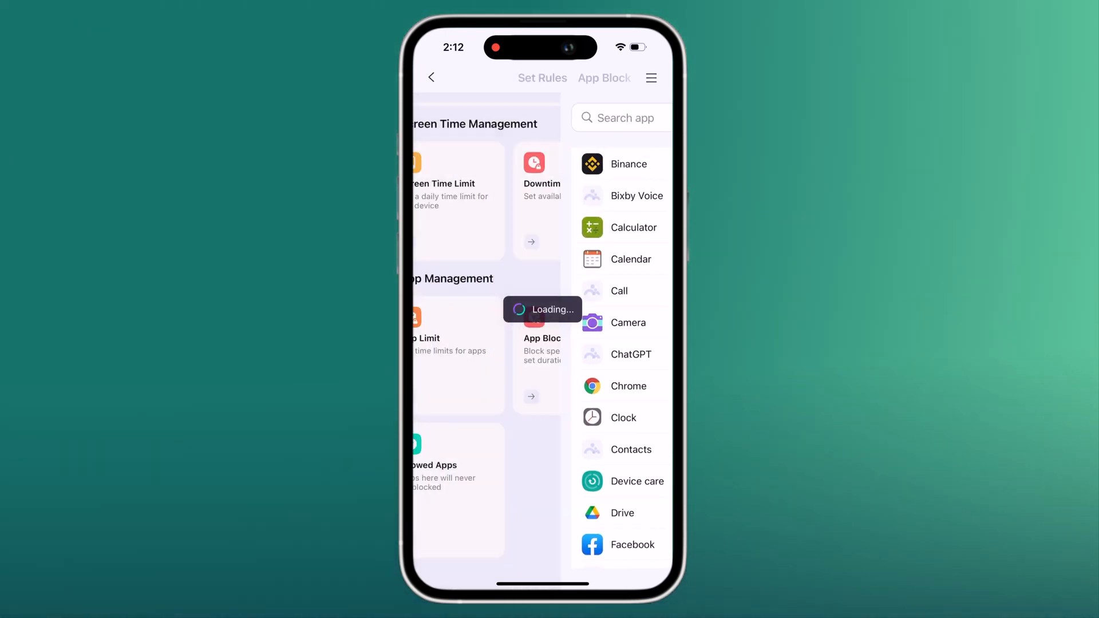
pyautogui.click(430, 78)
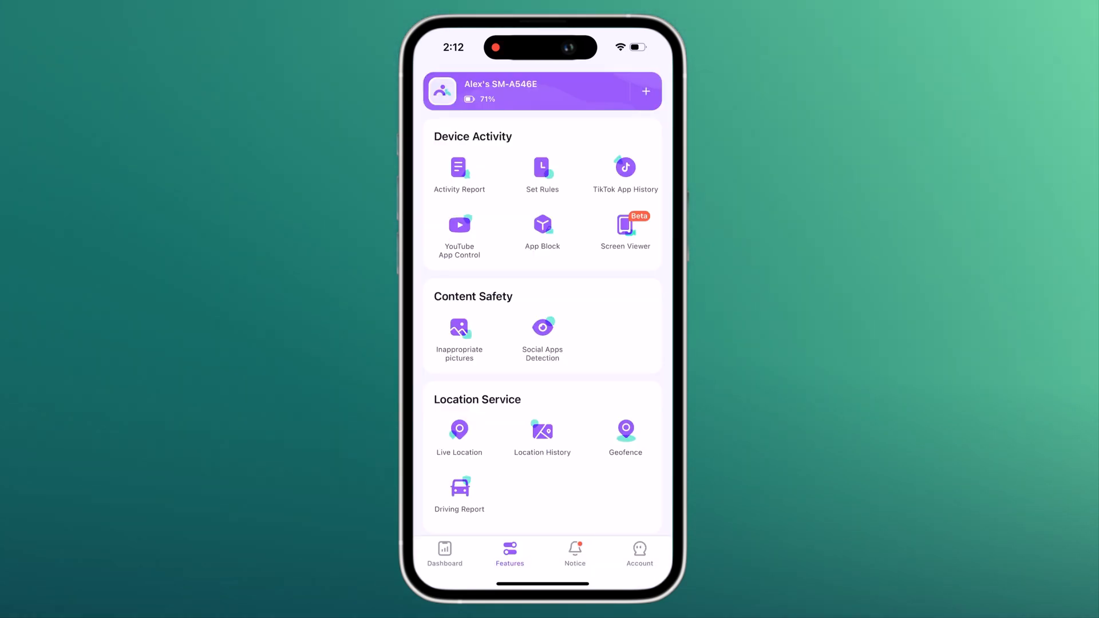
# Show YouTube App Control history: 2 videos viewed today, 1m 52s spent.
pyautogui.click(542, 168)
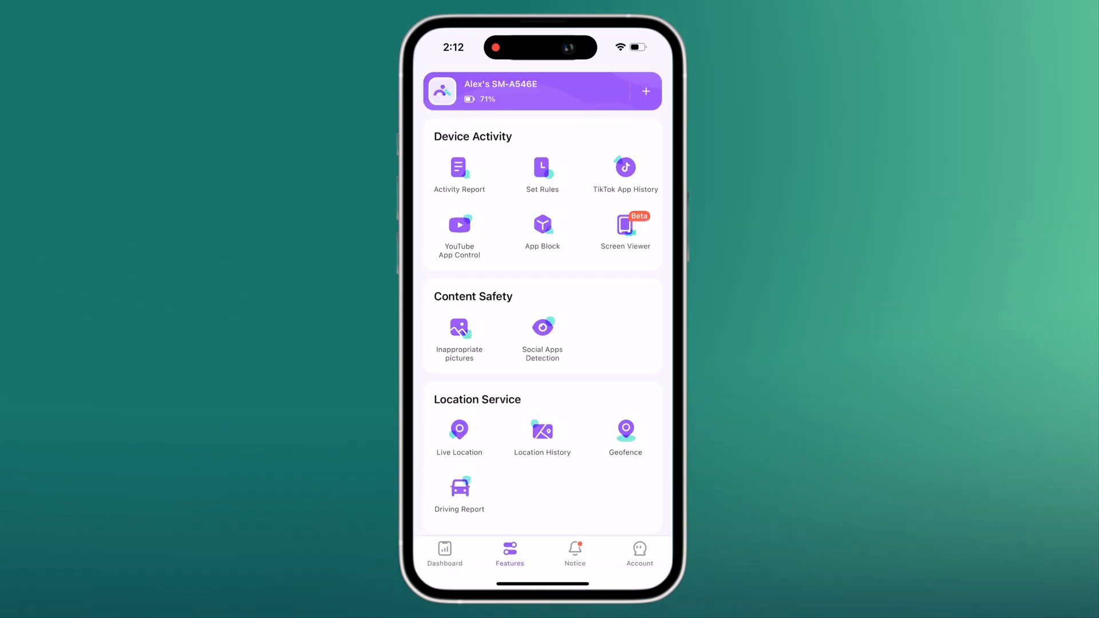
pyautogui.click(625, 167)
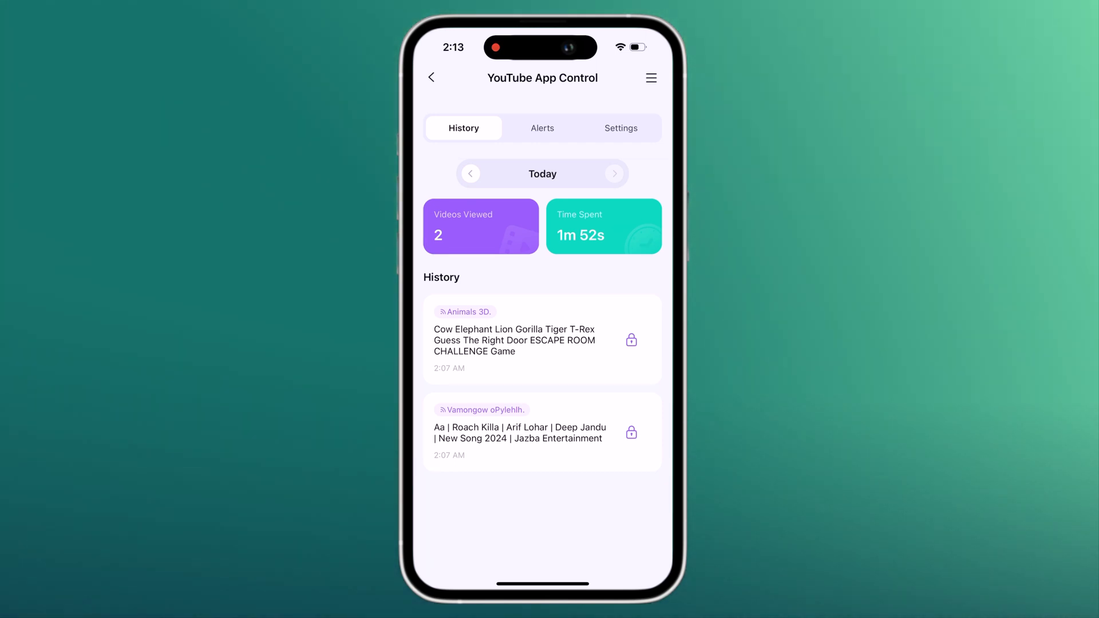
pyautogui.click(431, 78)
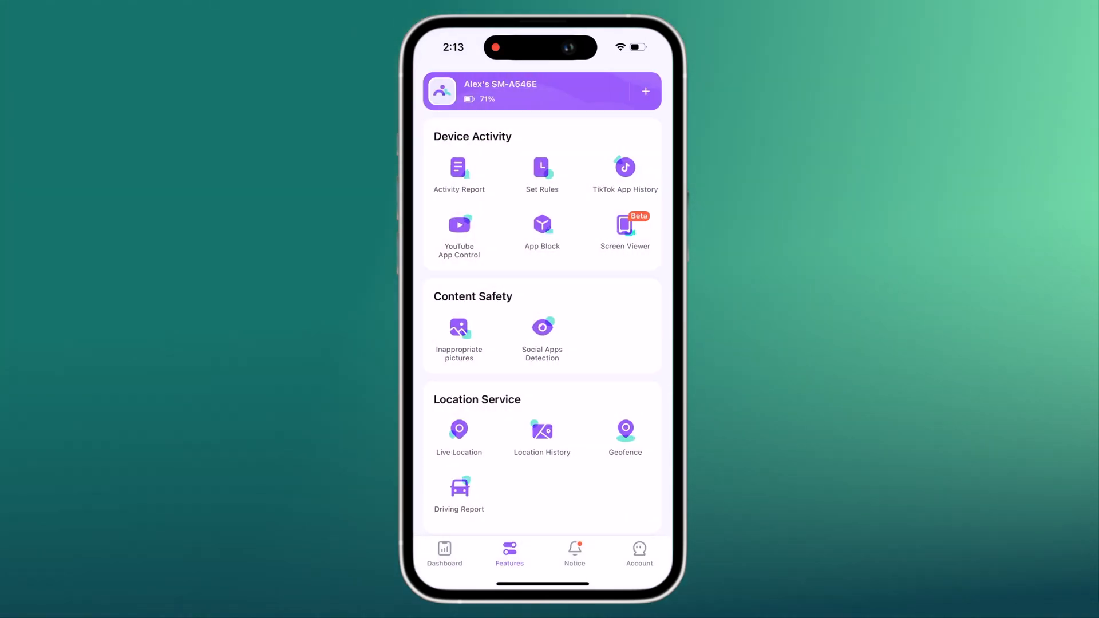
pyautogui.click(542, 224)
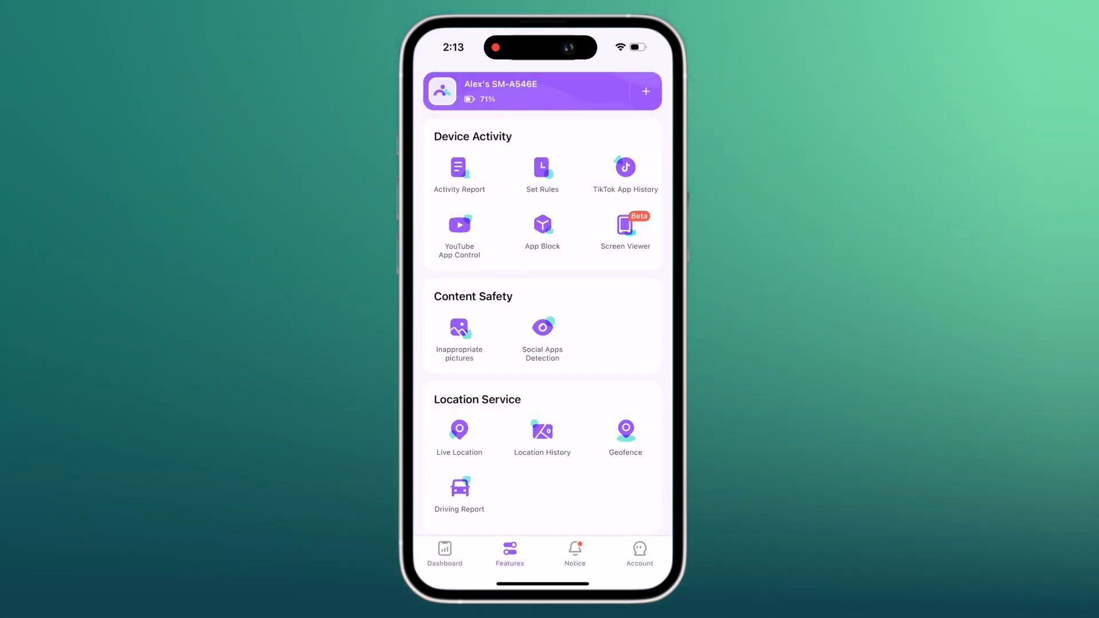
pyautogui.click(459, 327)
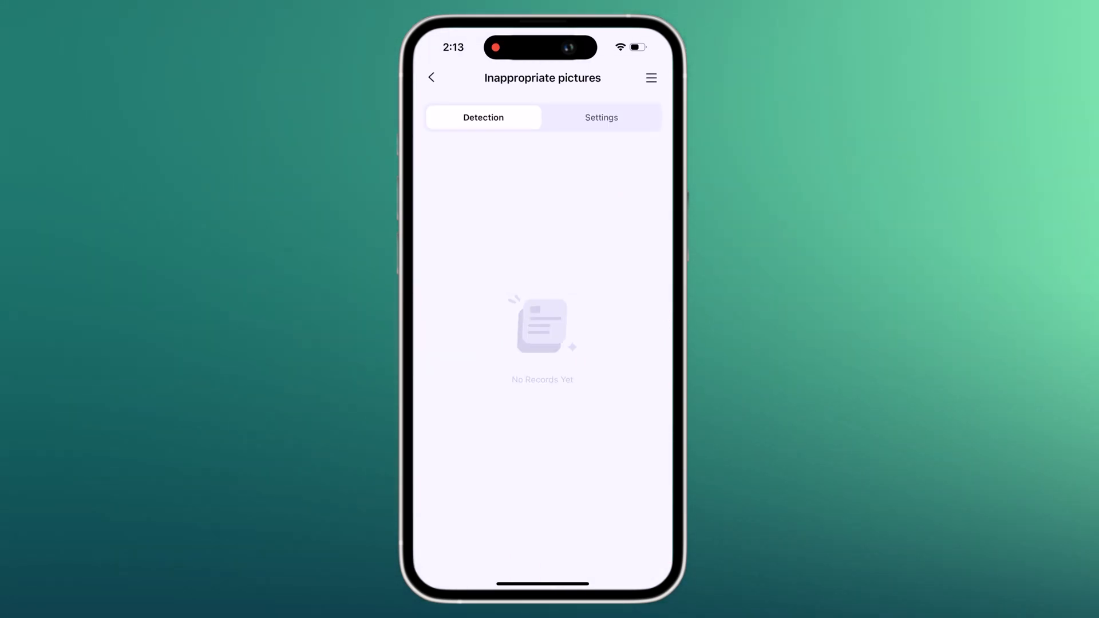
pyautogui.click(601, 117)
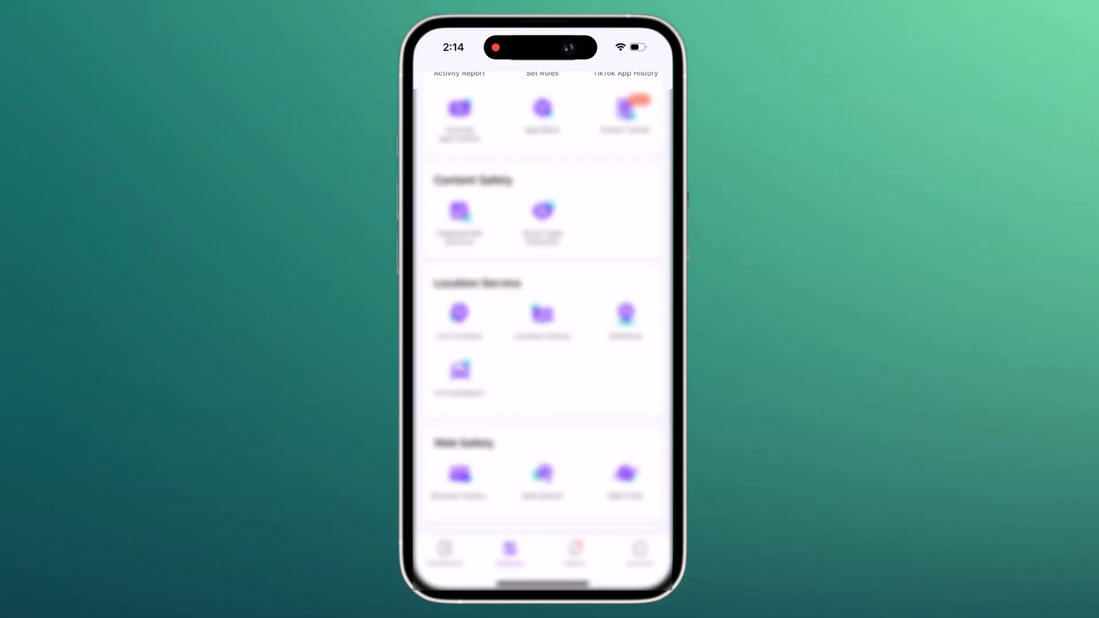
# View Location History and preview a Stonehenge home geofence at 300 M without saving.
pyautogui.click(542, 314)
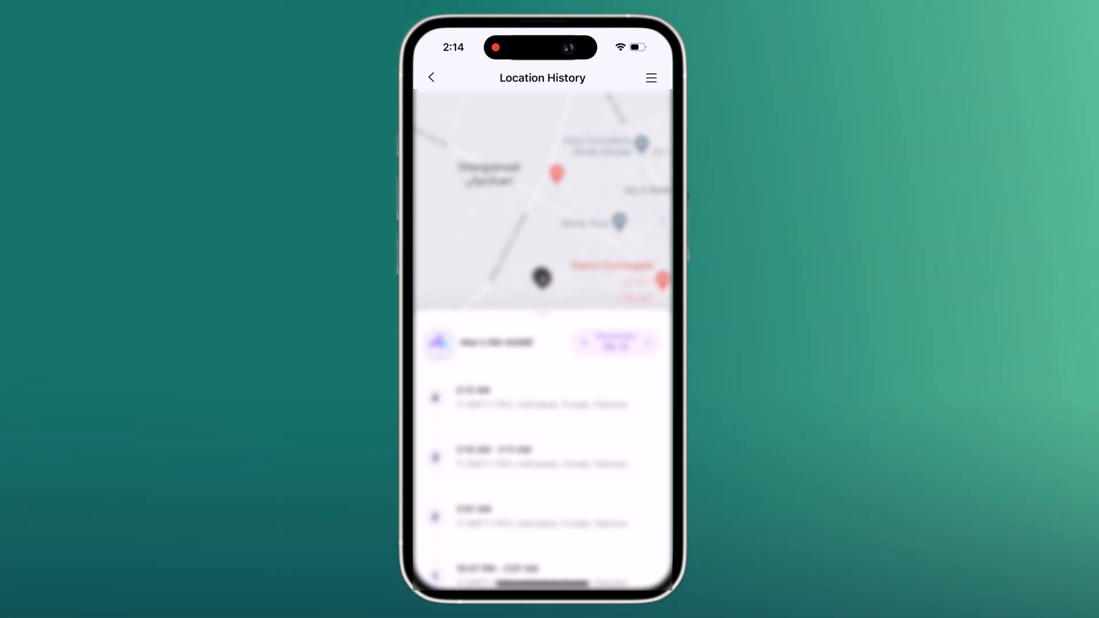
pyautogui.scroll(-3)
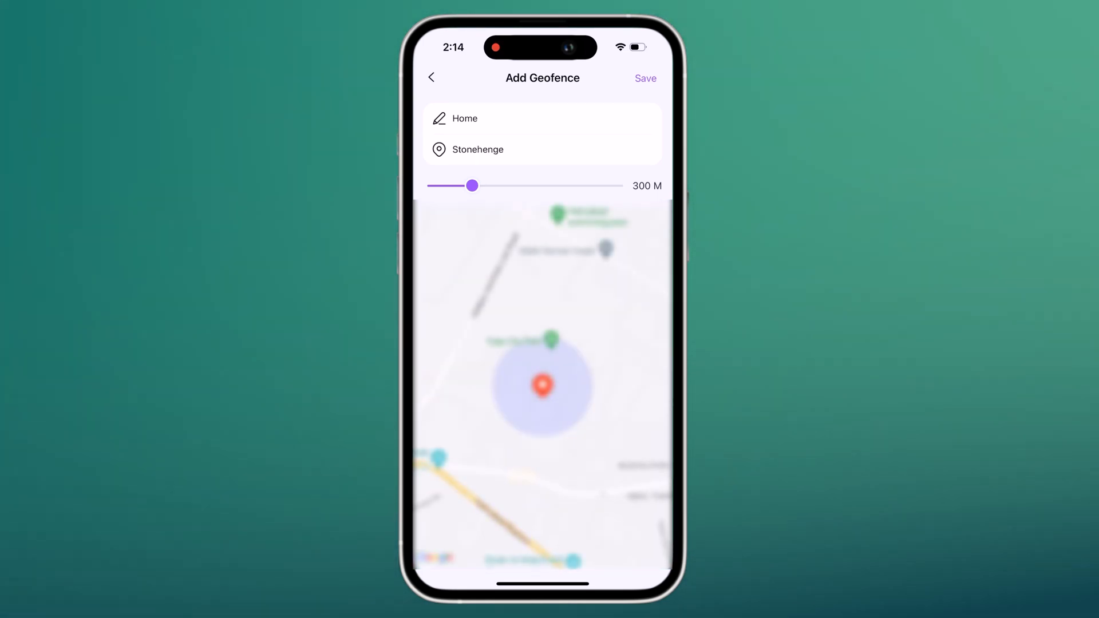
pyautogui.click(431, 78)
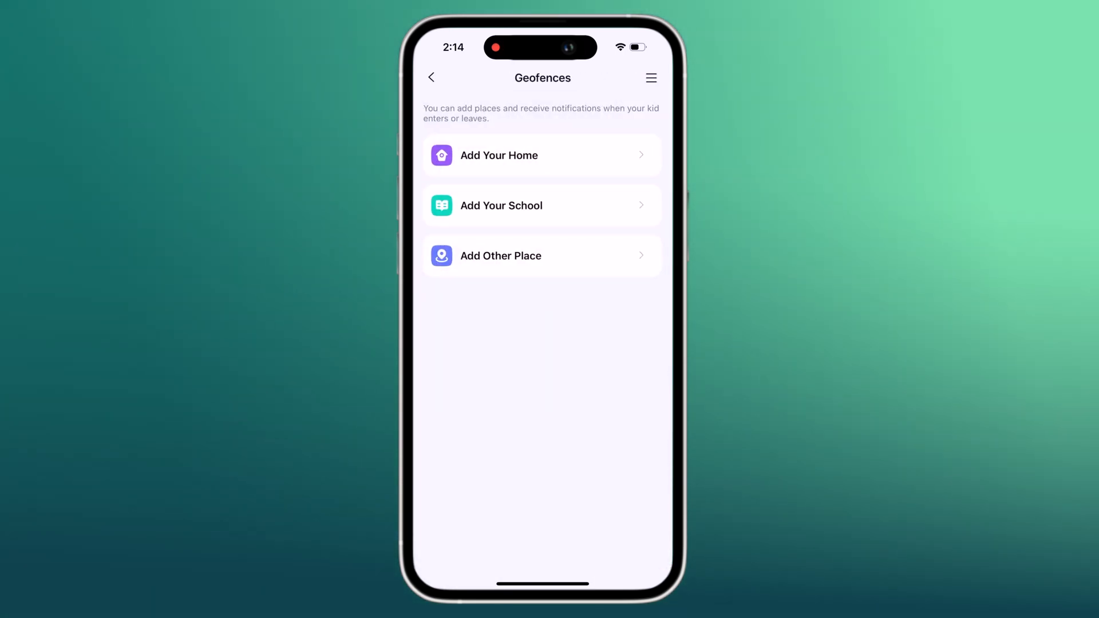
pyautogui.click(431, 78)
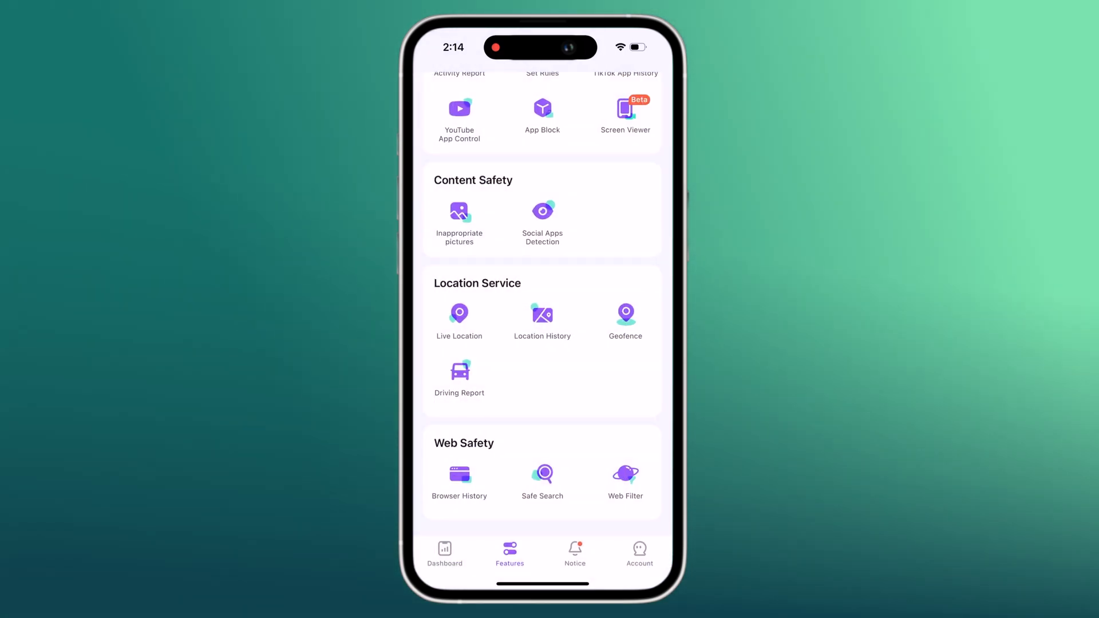
pyautogui.click(459, 371)
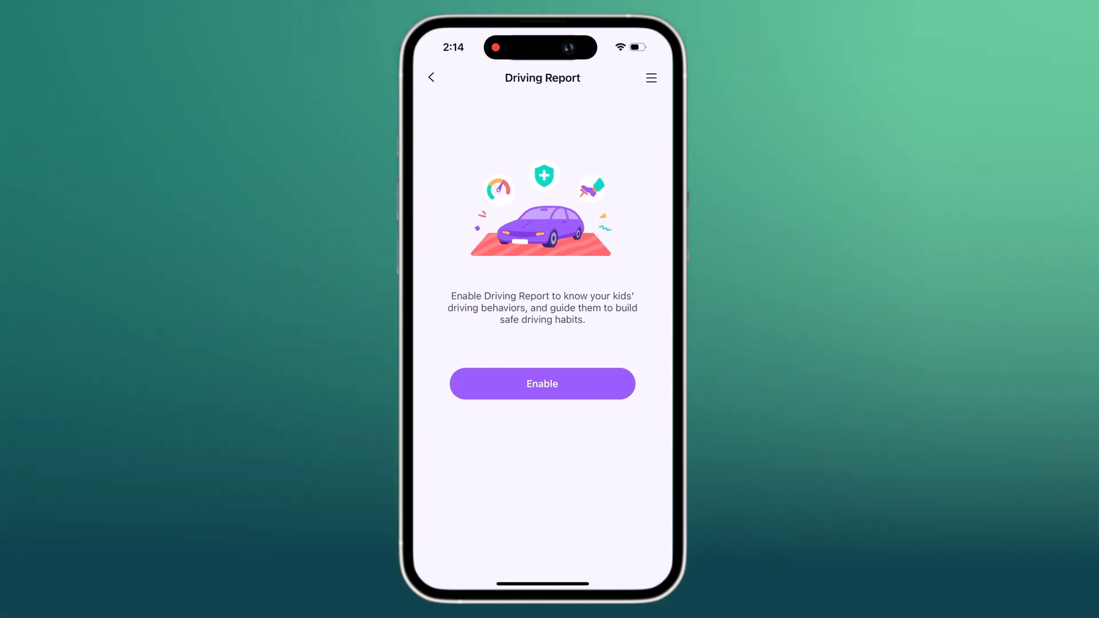
pyautogui.click(542, 384)
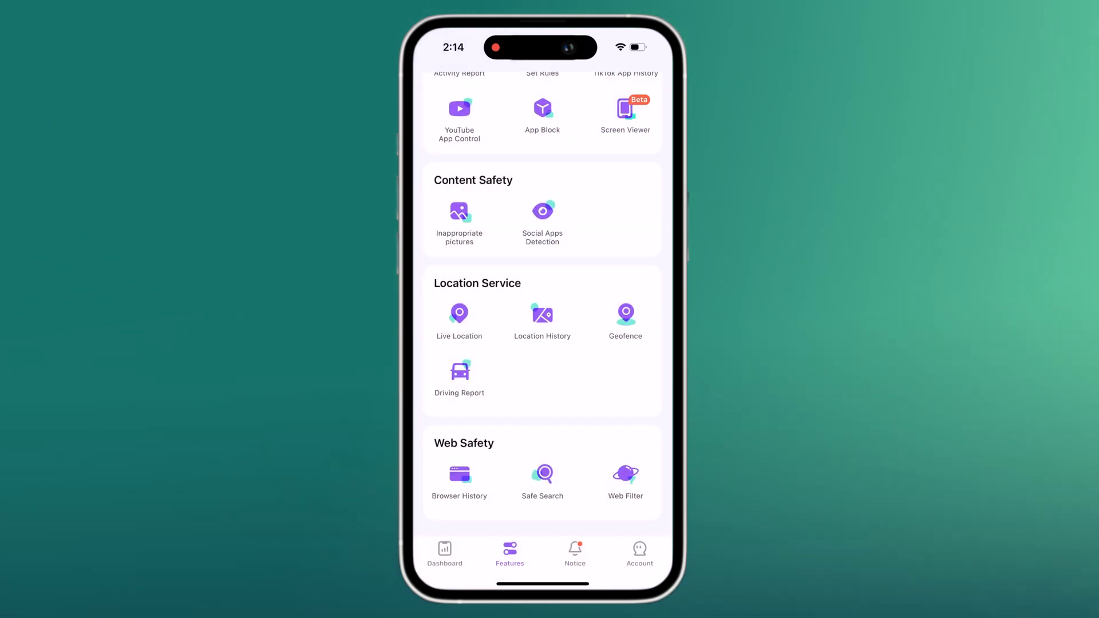
# Check the child's Browser History, which shows no records for yesterday, and leave it.
pyautogui.click(459, 474)
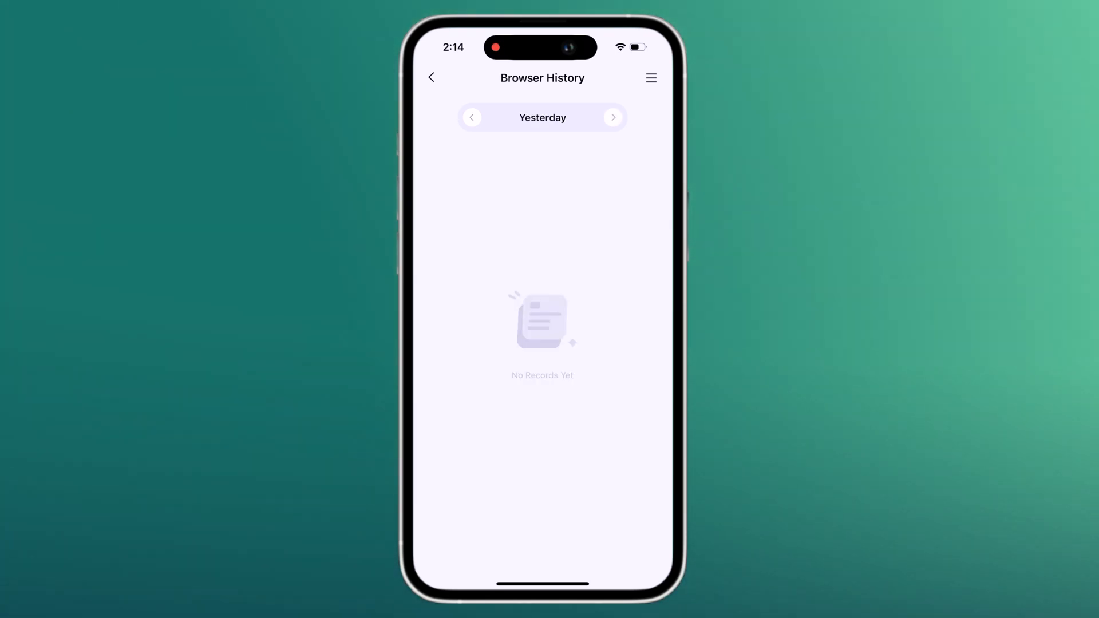
pyautogui.click(613, 117)
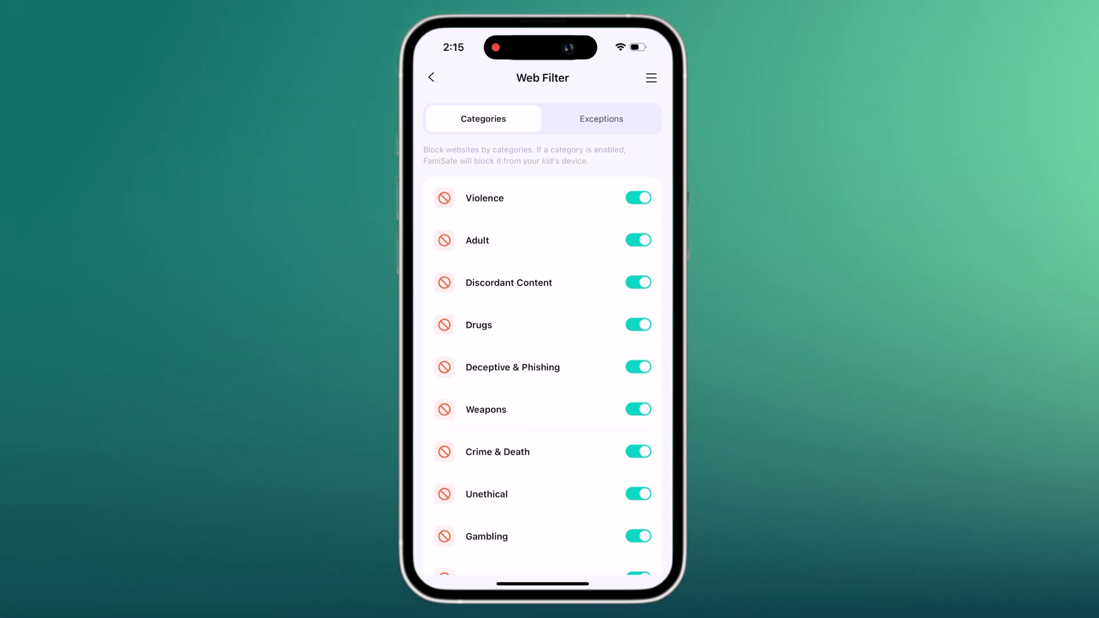
# Review the blocked Web Filter categories and leave the list for the FamiBot chat.
pyautogui.scroll(-3)
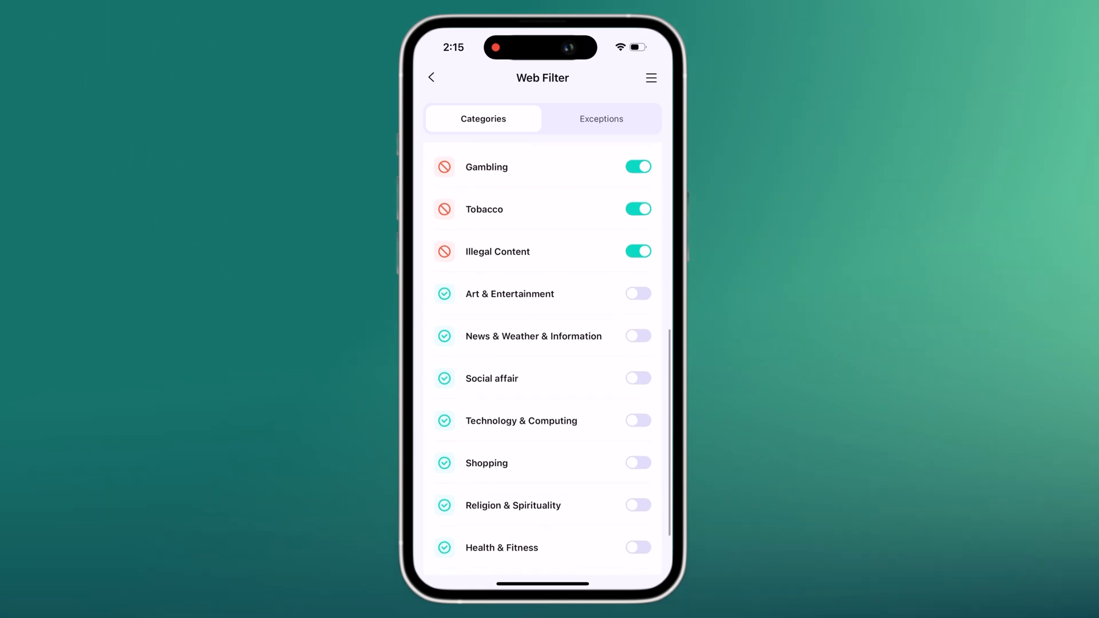
pyautogui.click(431, 78)
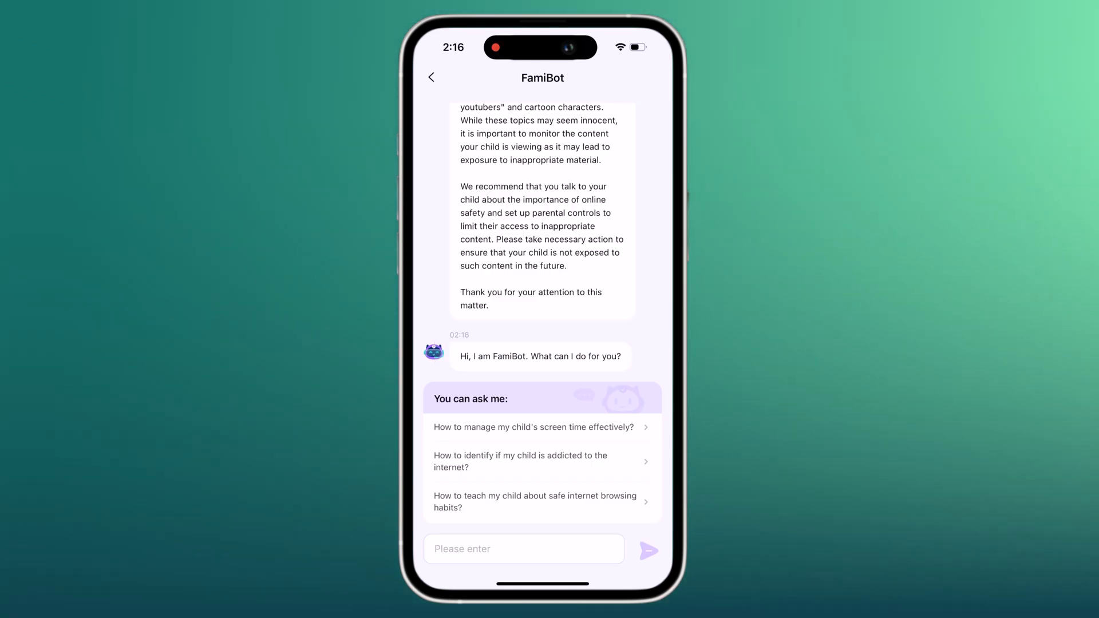
# Ask FamiBot about managing screen time and 'How to block an app', then return to Alex's dashboard.
pyautogui.click(533, 427)
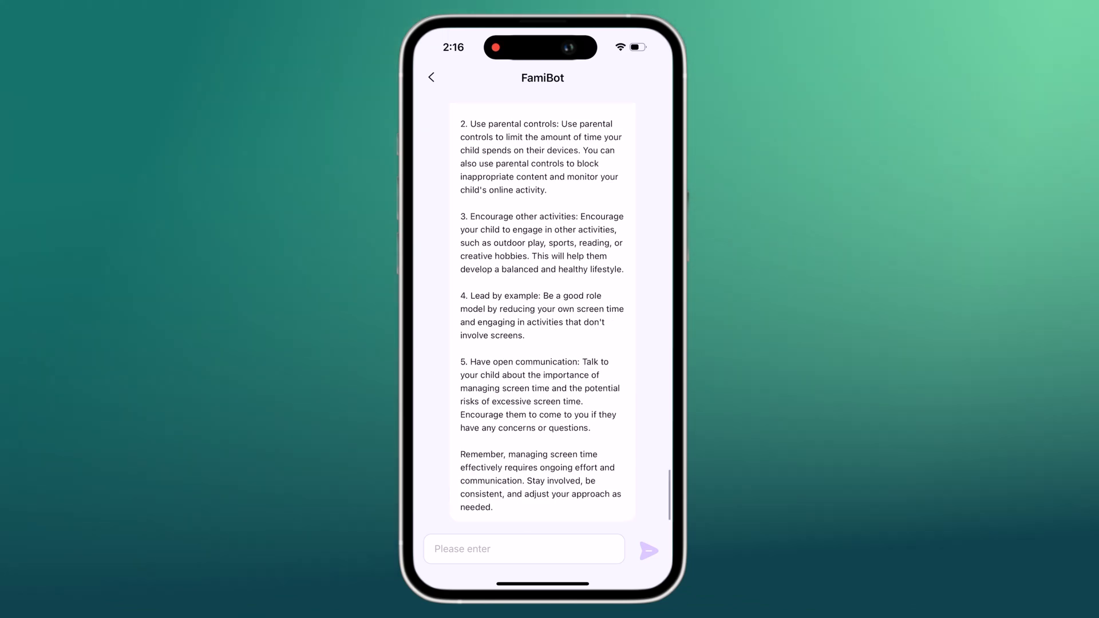
pyautogui.write('How to block app')
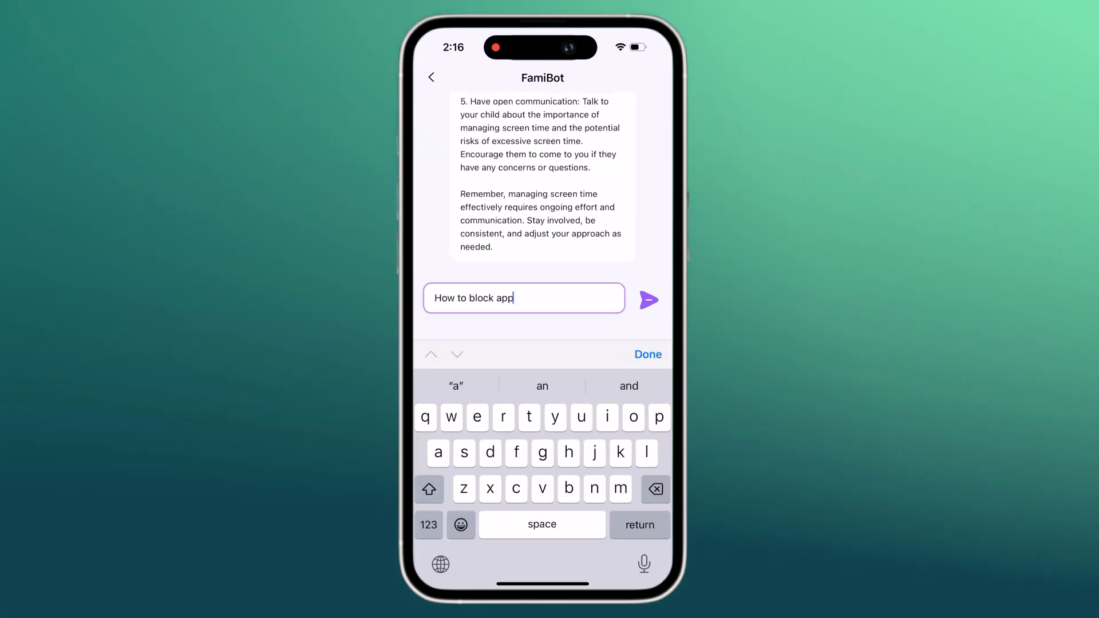
pyautogui.click(648, 300)
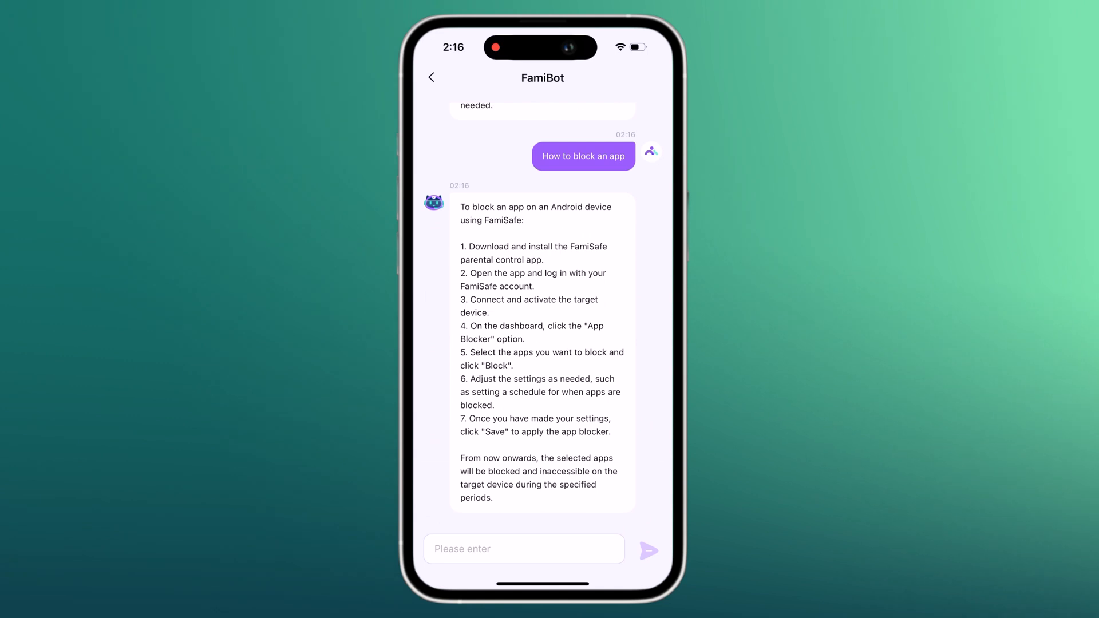
pyautogui.click(430, 78)
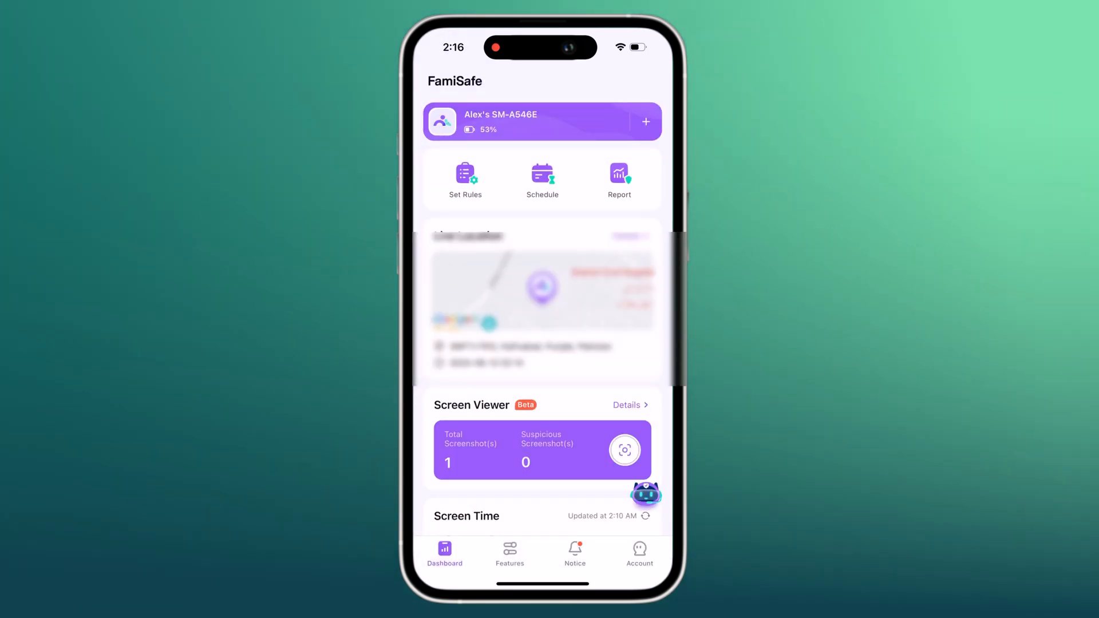
pyautogui.scroll(-3)
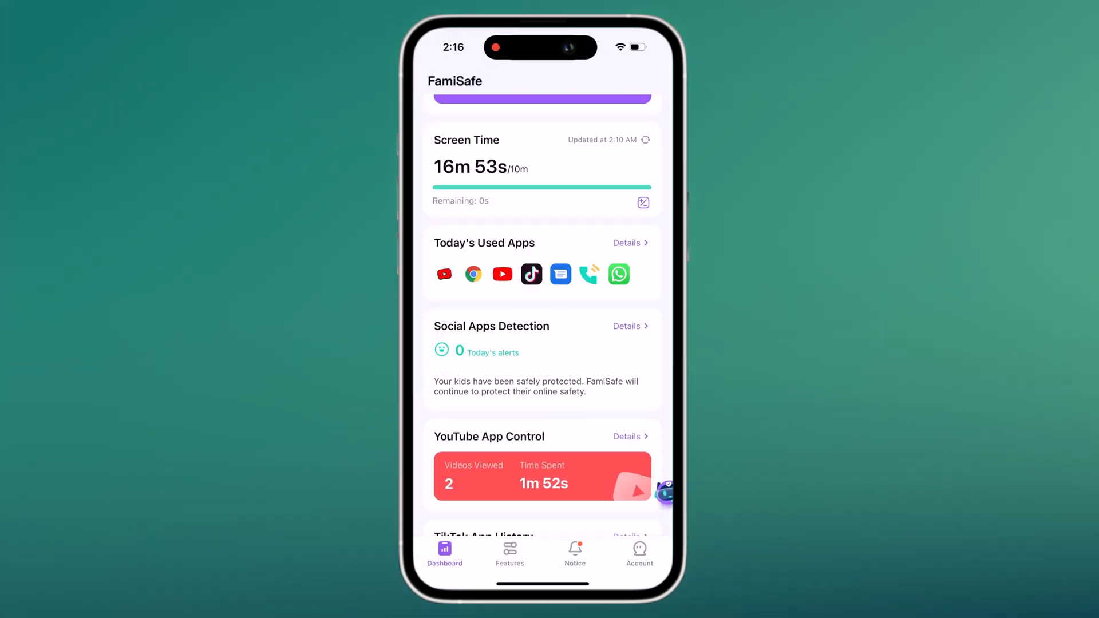
pyautogui.scroll(-3)
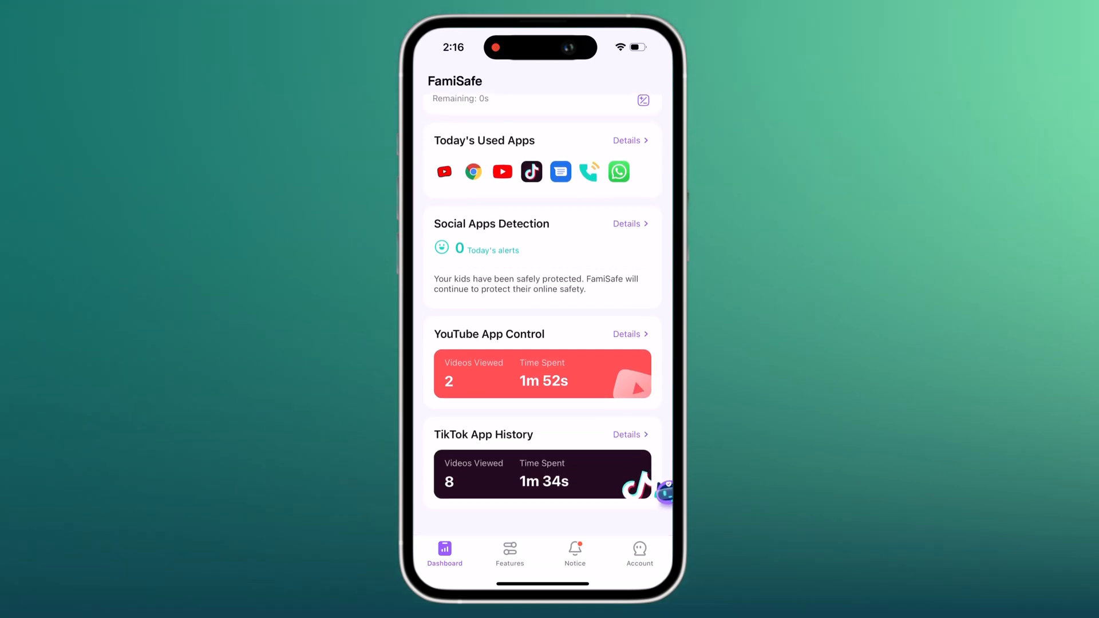